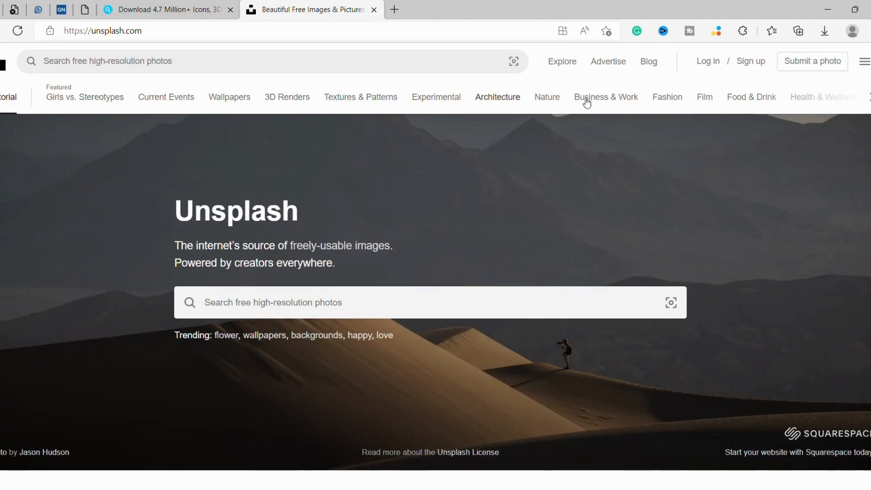
pyautogui.moveTo(325, 173)
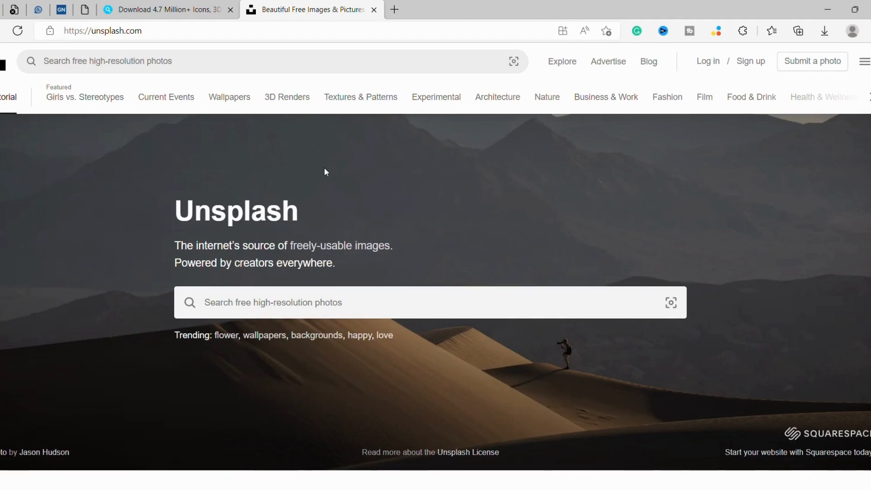
# Scroll down through the Unsplash homepage photo grid well past the banner.
pyautogui.scroll(-3)
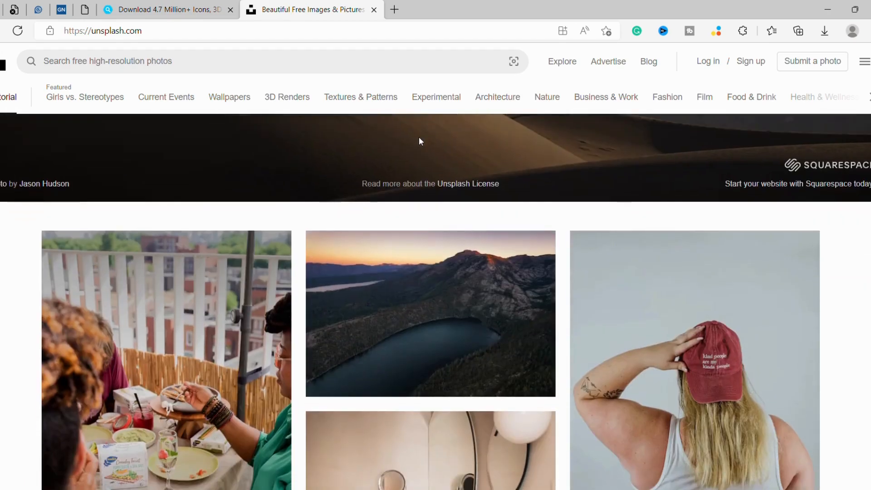
pyautogui.scroll(-3)
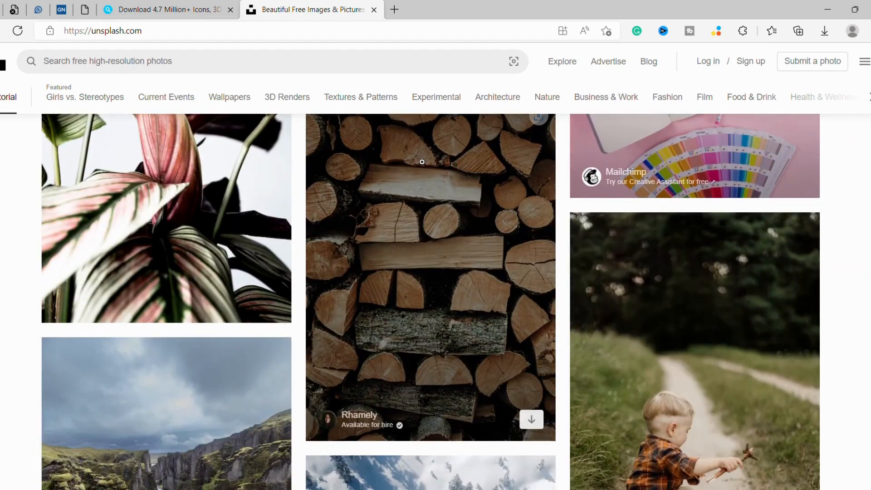
pyautogui.scroll(-3)
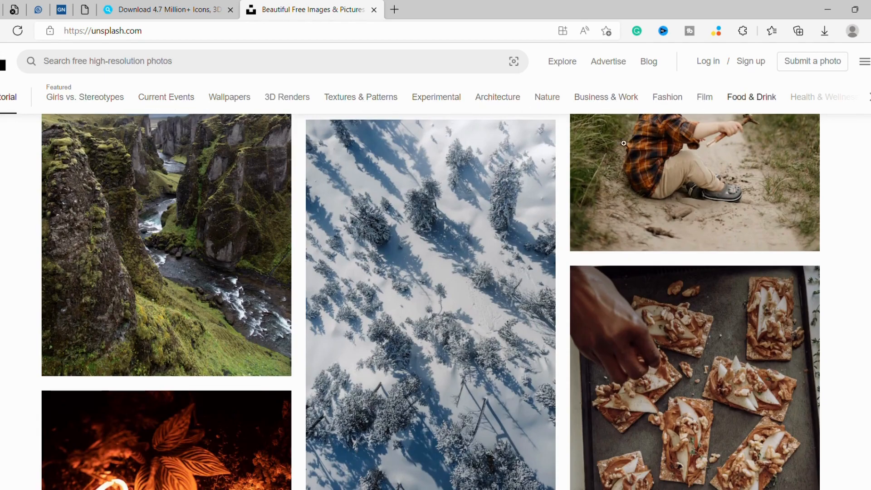
pyautogui.scroll(-3)
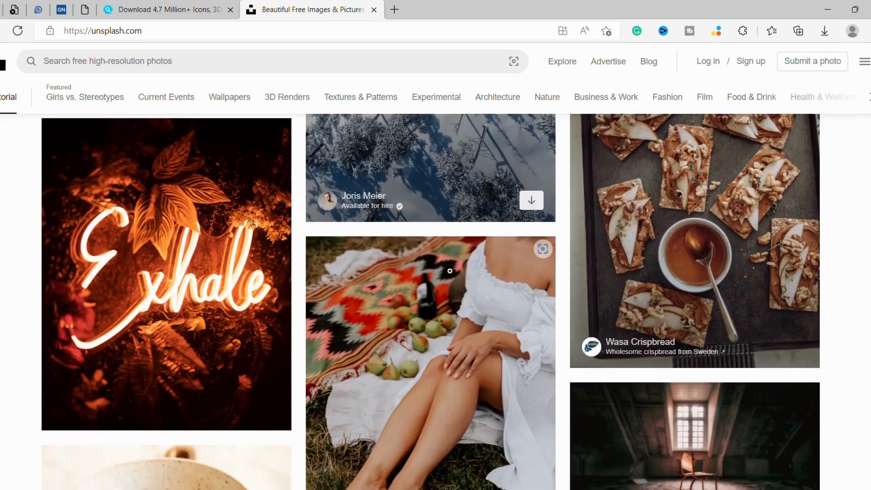
pyautogui.scroll(-3)
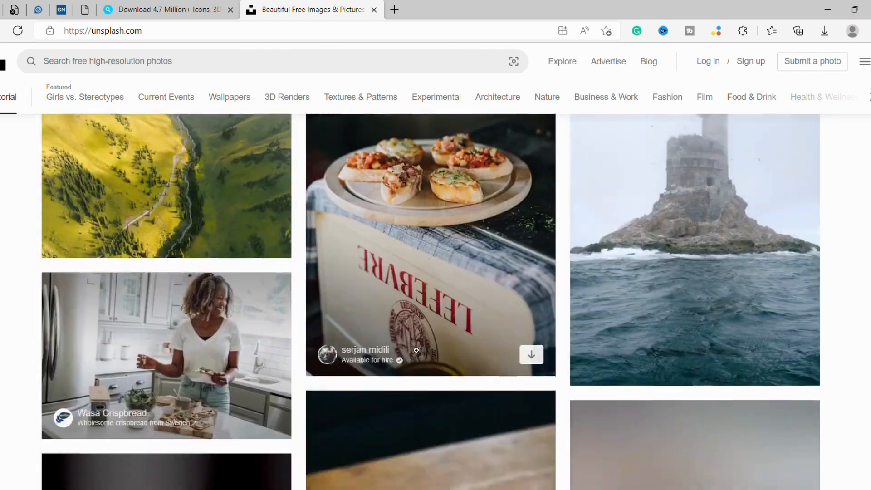
pyautogui.scroll(-3)
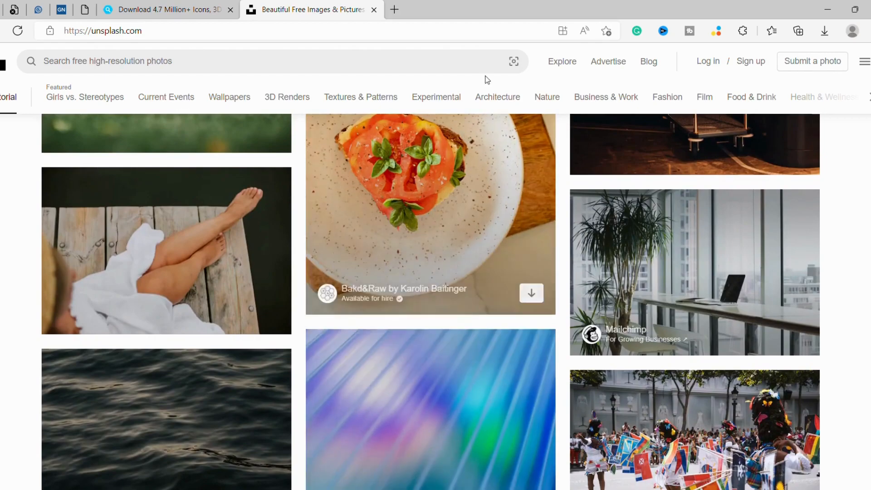
pyautogui.moveTo(592, 218)
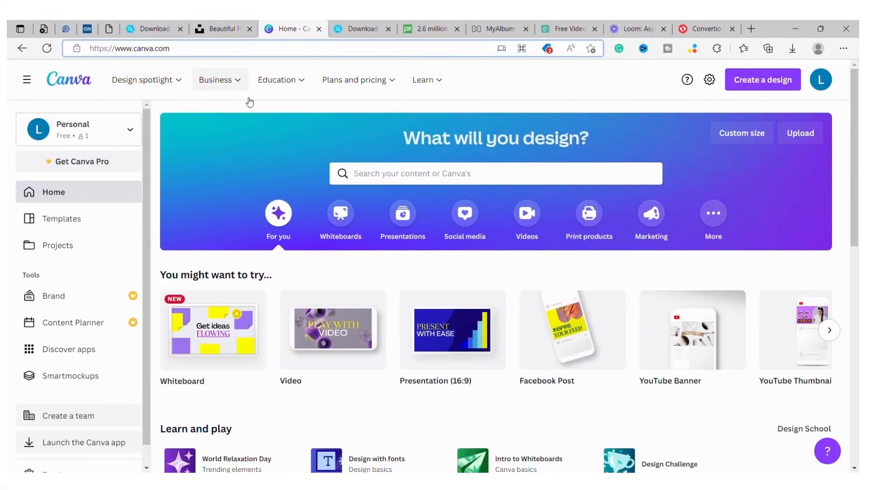
# Look over Canva's design home page and sidebar, then bring up the IconScout site.
pyautogui.click(427, 80)
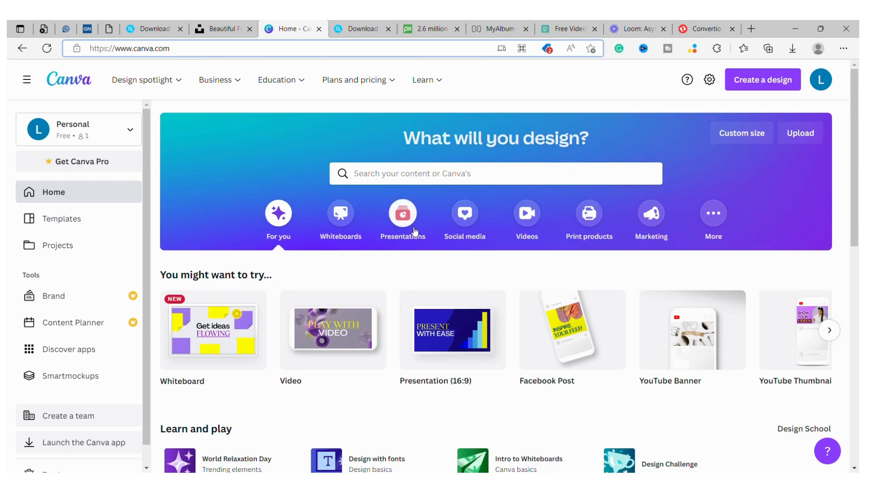
pyautogui.moveTo(68, 219)
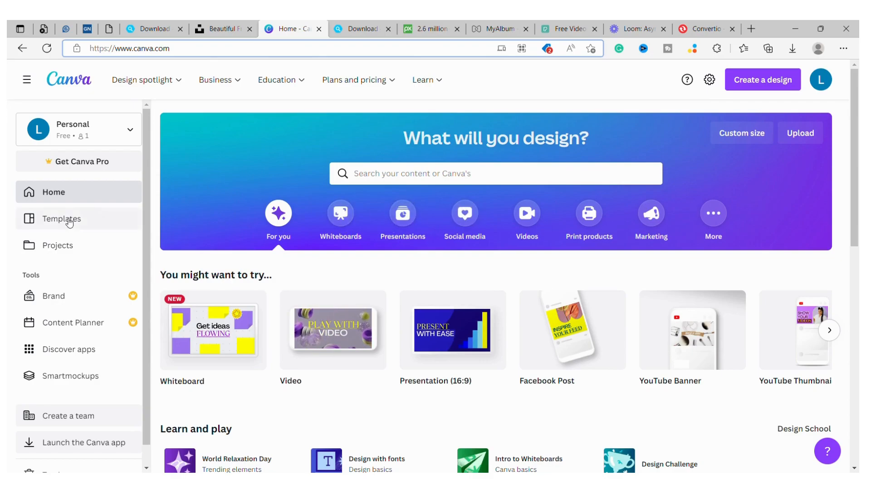
pyautogui.moveTo(249, 291)
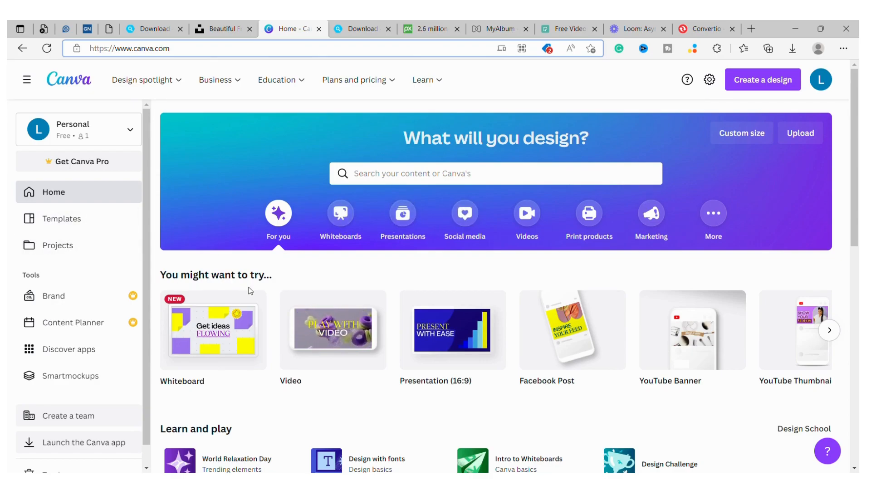
pyautogui.scroll(-3)
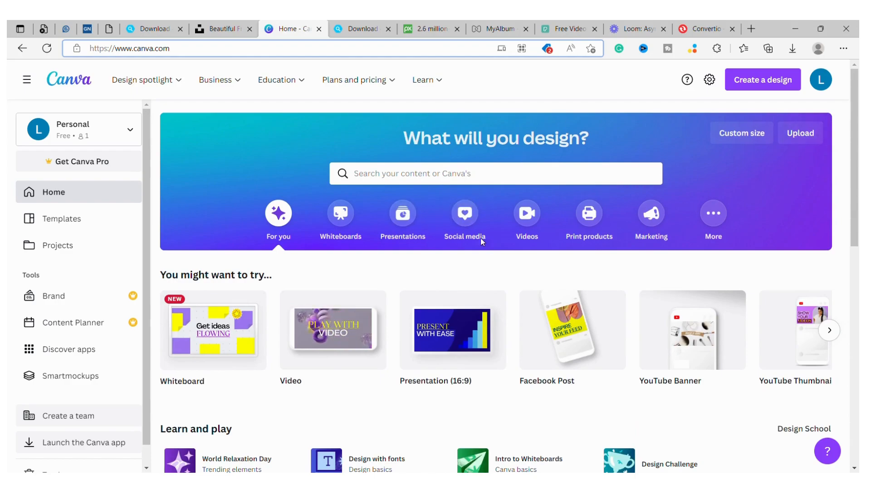
pyautogui.moveTo(322, 71)
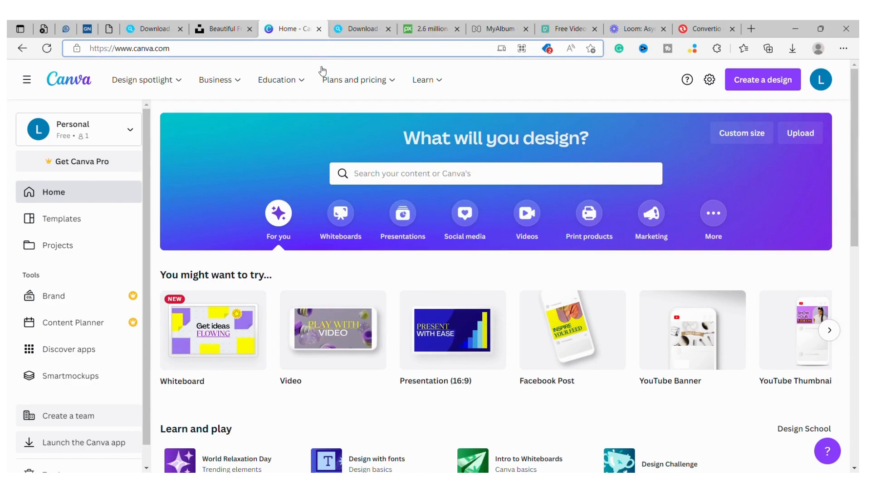
pyautogui.click(277, 80)
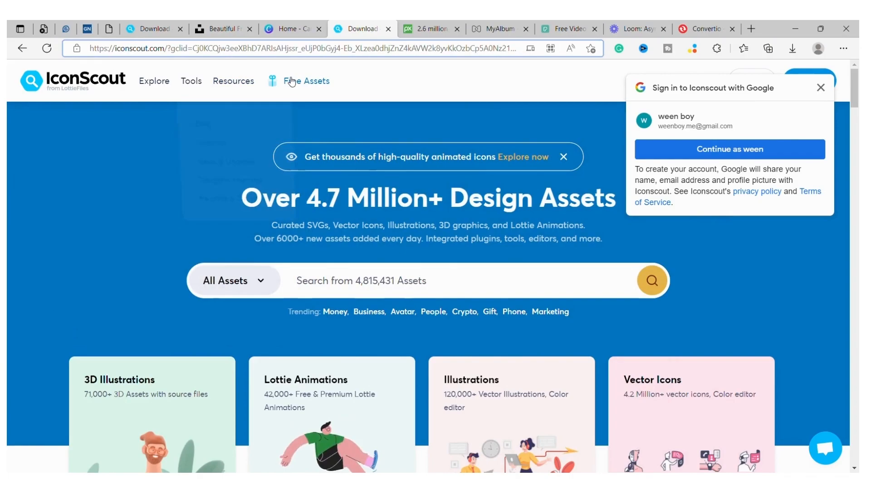
# Show IconScout's Tools menu listing desktop apps, design plugins and smart tools.
pyautogui.click(190, 81)
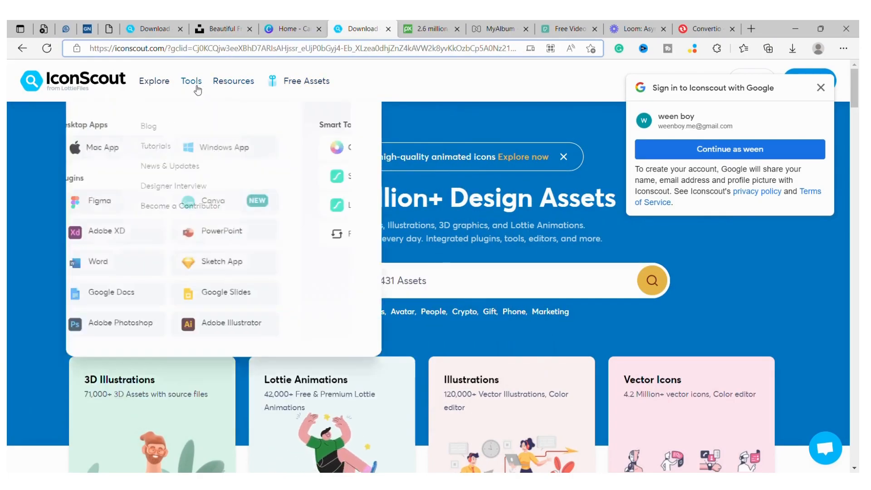
pyautogui.click(191, 80)
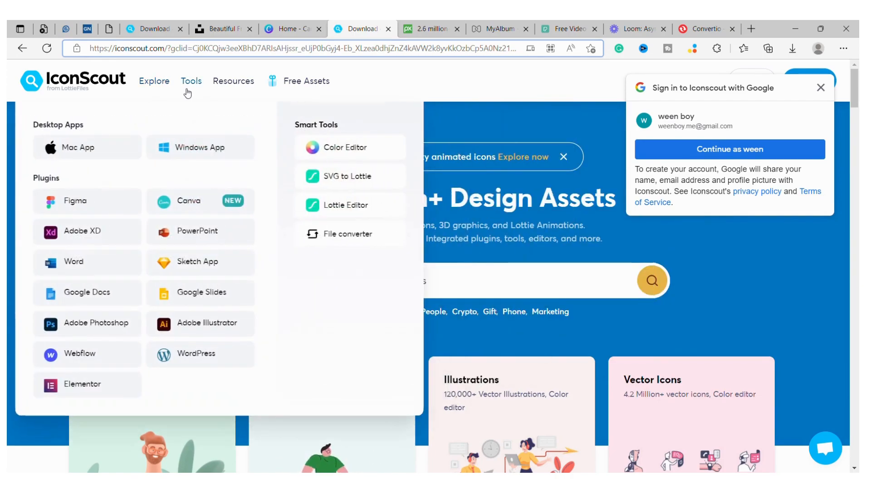
pyautogui.moveTo(120, 172)
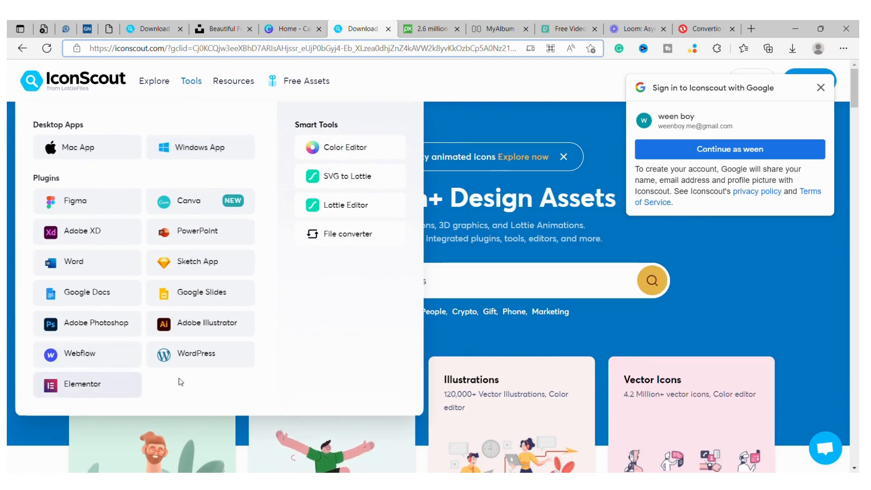
pyautogui.moveTo(220, 165)
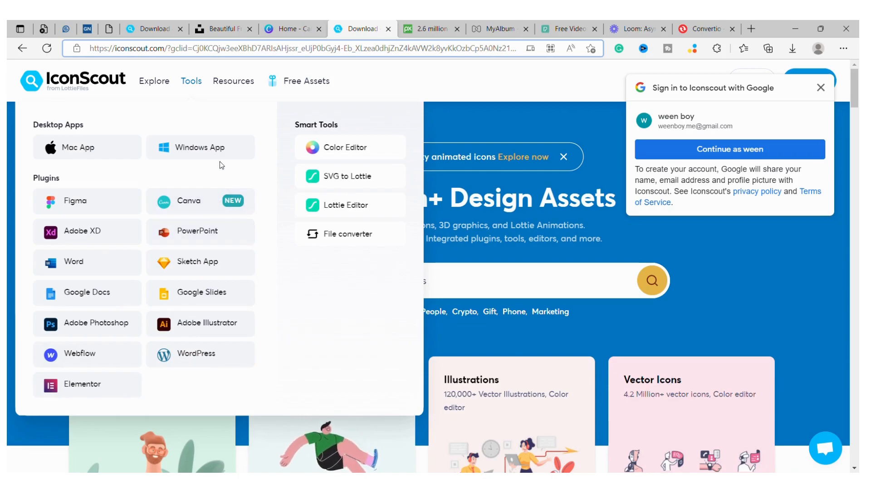
pyautogui.moveTo(216, 291)
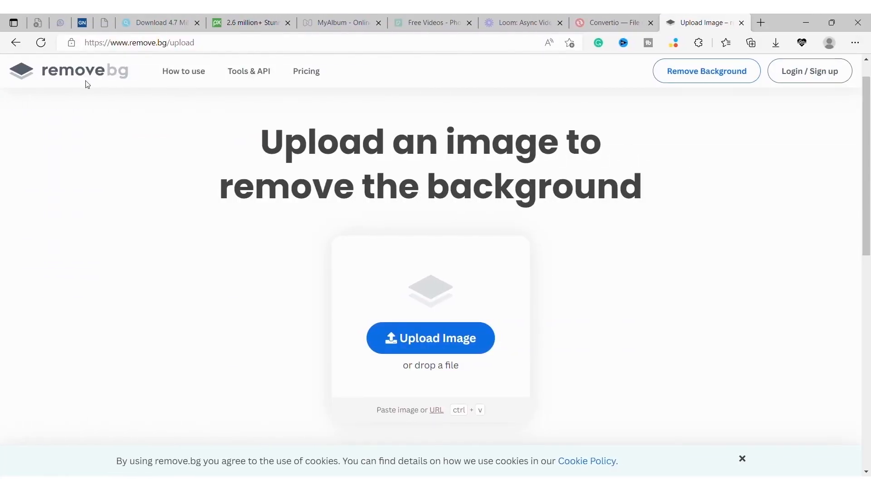
pyautogui.moveTo(576, 144)
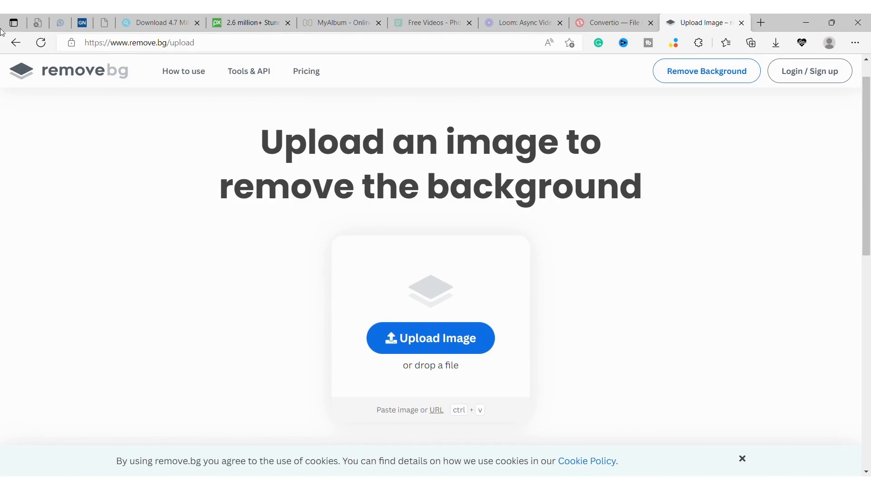
# Scroll the remove.bg upload page down to the sample images to try.
pyautogui.scroll(-3)
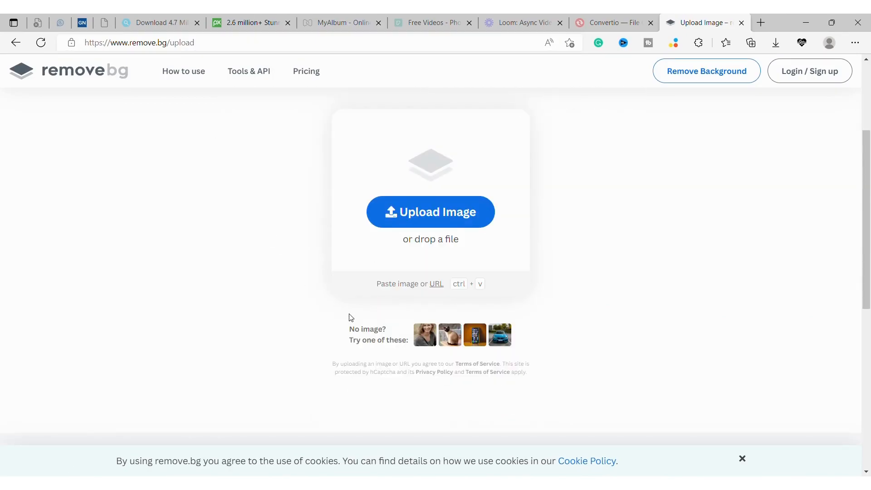
pyautogui.moveTo(431, 211)
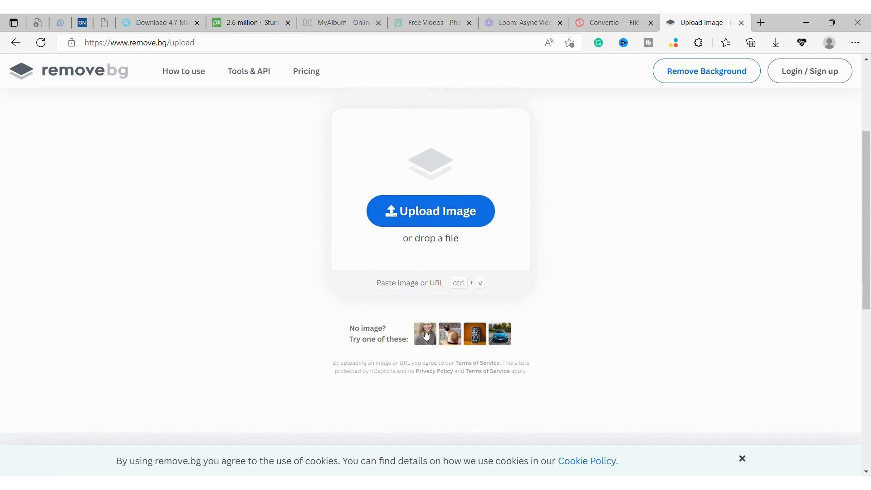
pyautogui.moveTo(427, 224)
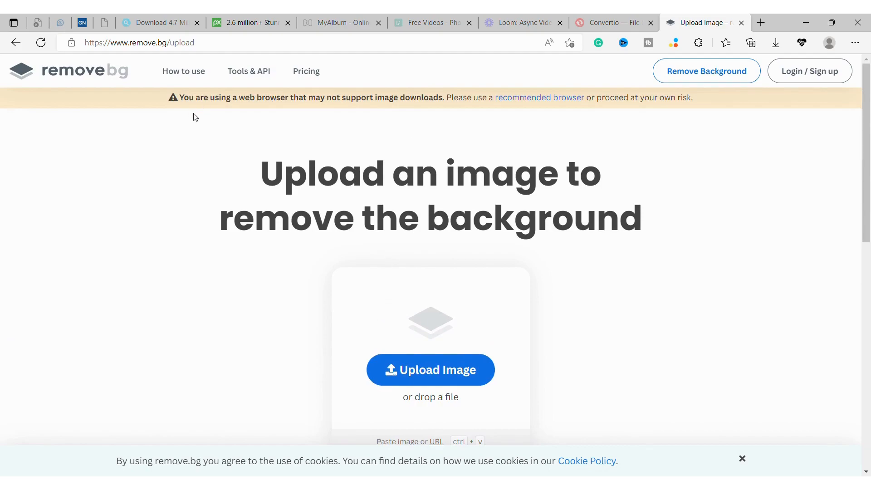
pyautogui.moveTo(596, 87)
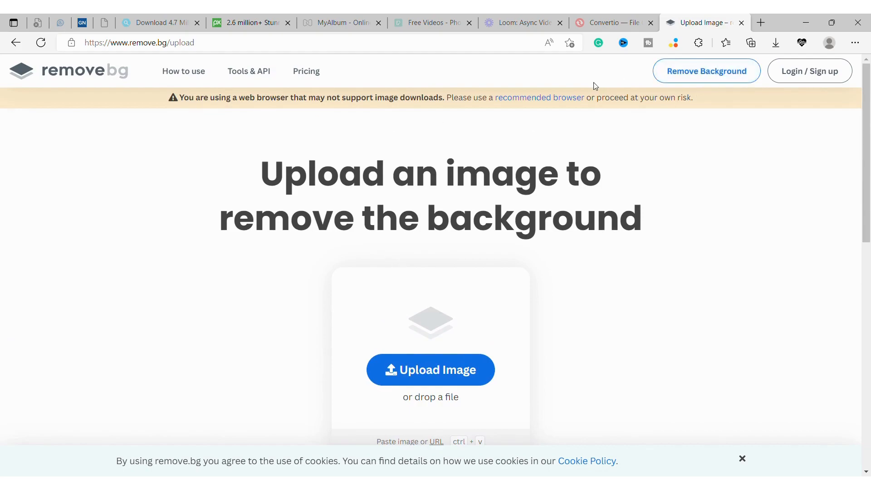
pyautogui.moveTo(631, 177)
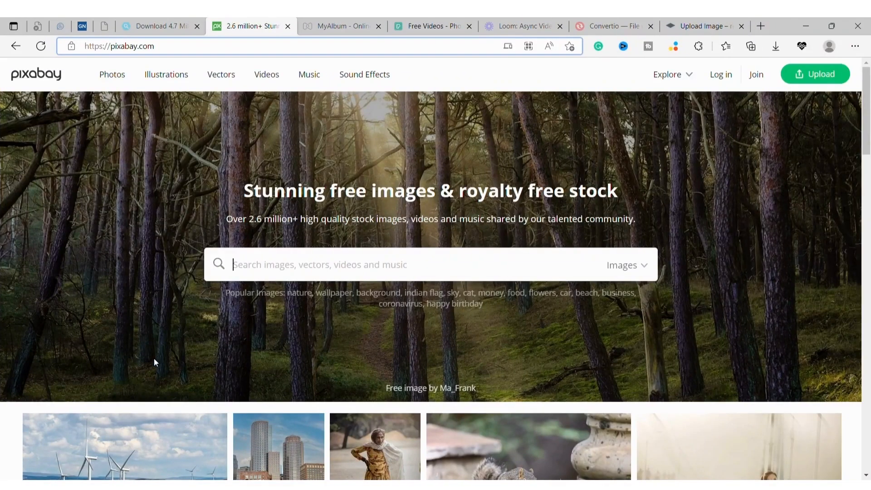
pyautogui.moveTo(355, 123)
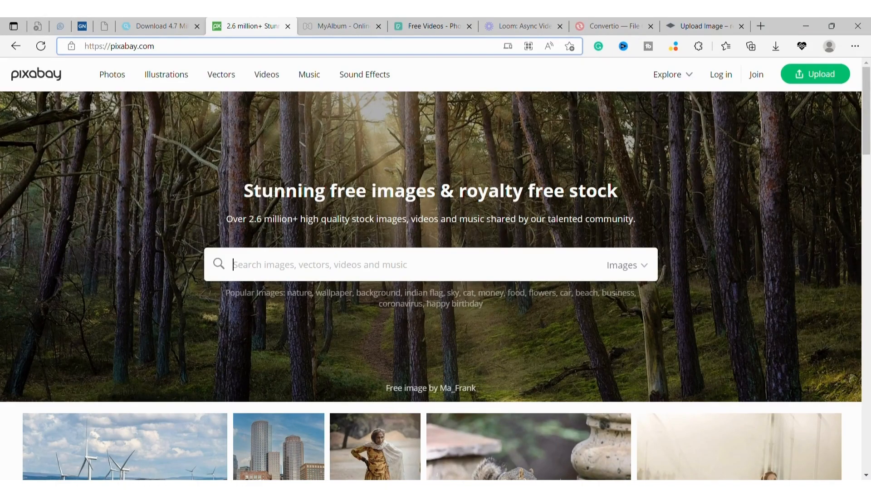
# Glance down the Pixabay homepage and expand the Images media-type list in the search bar.
pyautogui.scroll(-3)
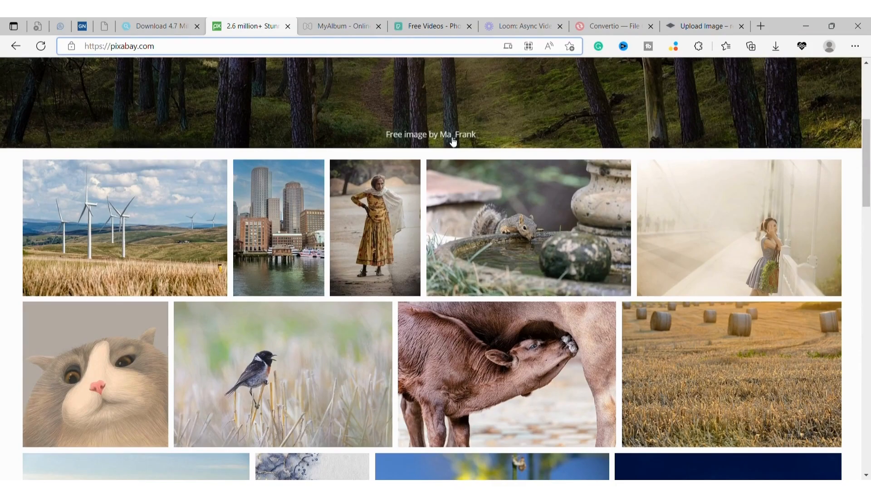
pyautogui.moveTo(553, 232)
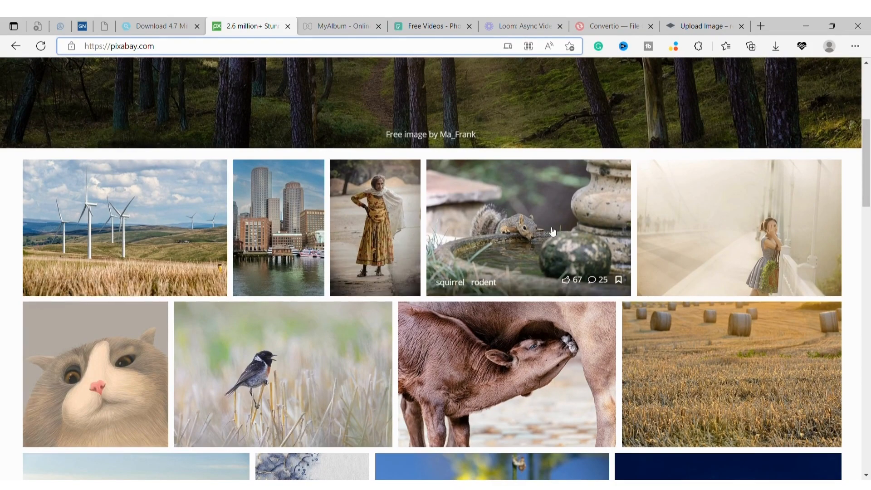
pyautogui.scroll(3)
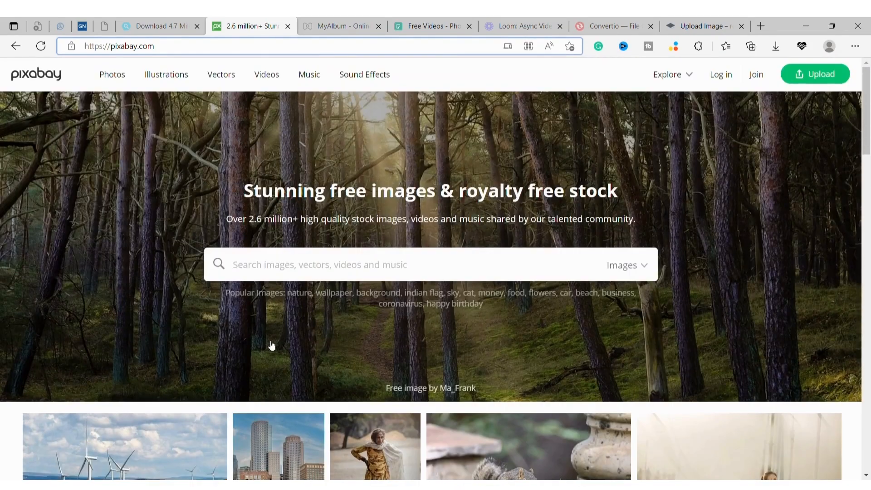
pyautogui.click(627, 264)
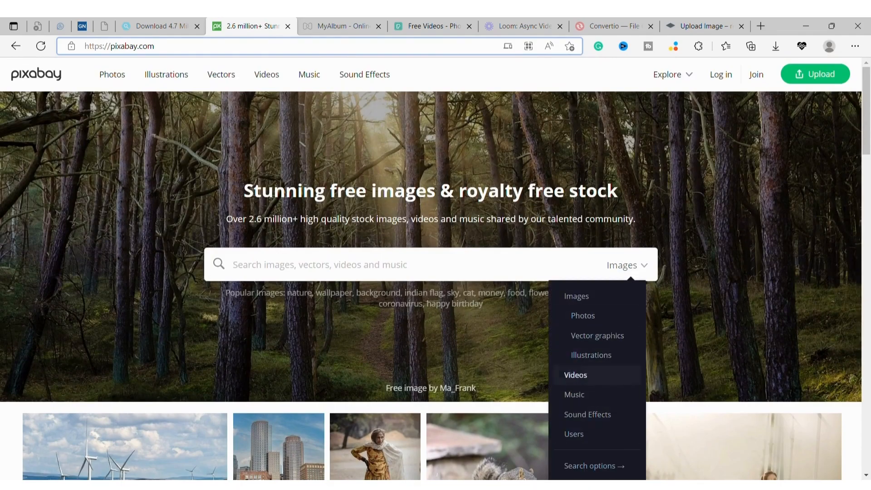
# Scroll the Pixabay image feed down to the Join Pixabay section and back up.
pyautogui.scroll(-3)
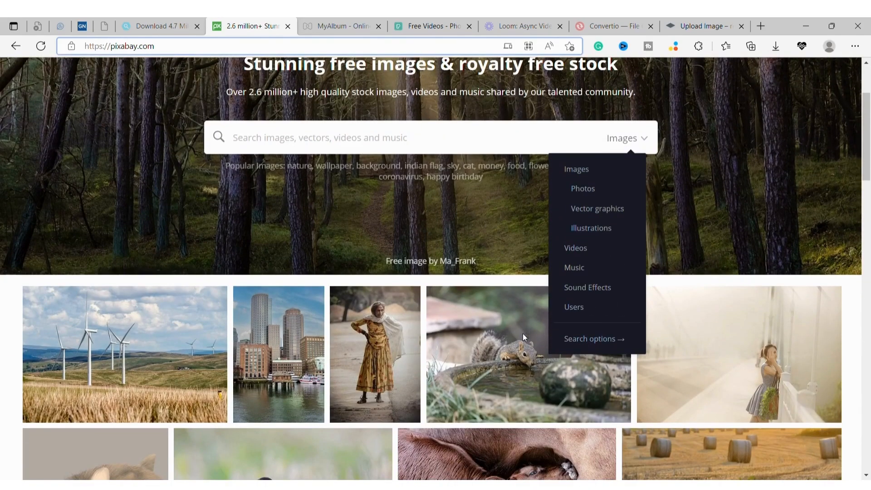
pyautogui.moveTo(436, 231)
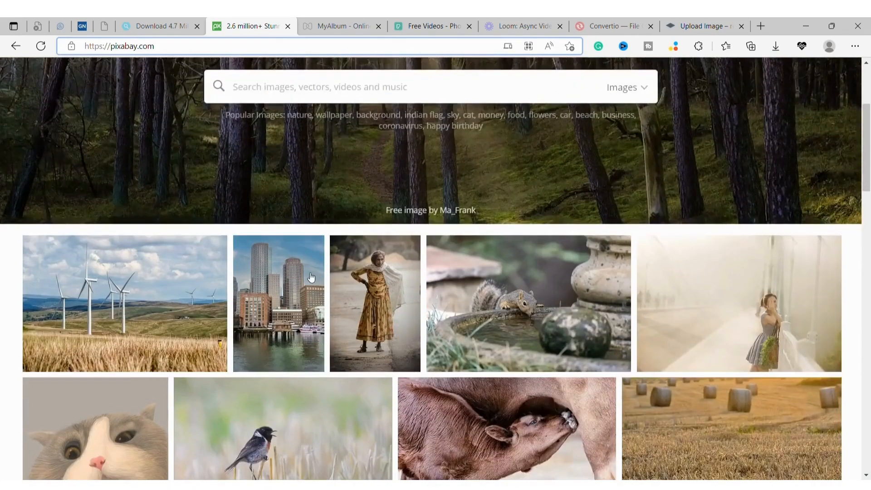
pyautogui.scroll(-3)
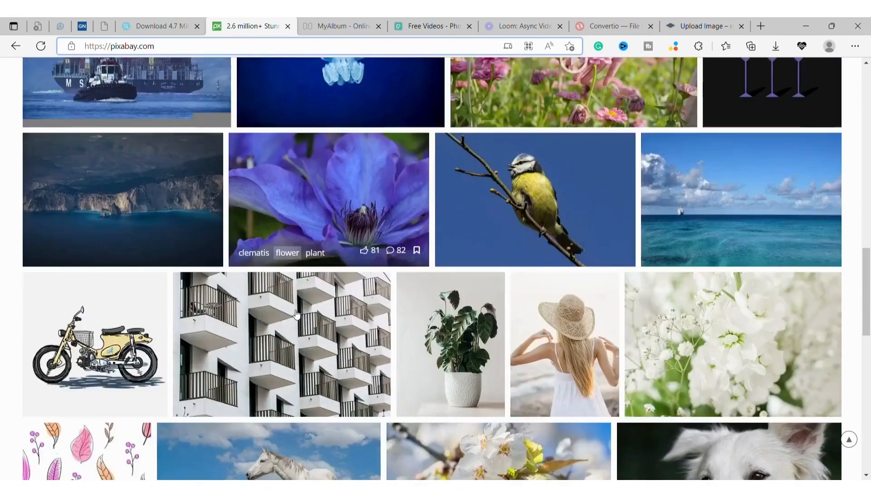
pyautogui.scroll(-3)
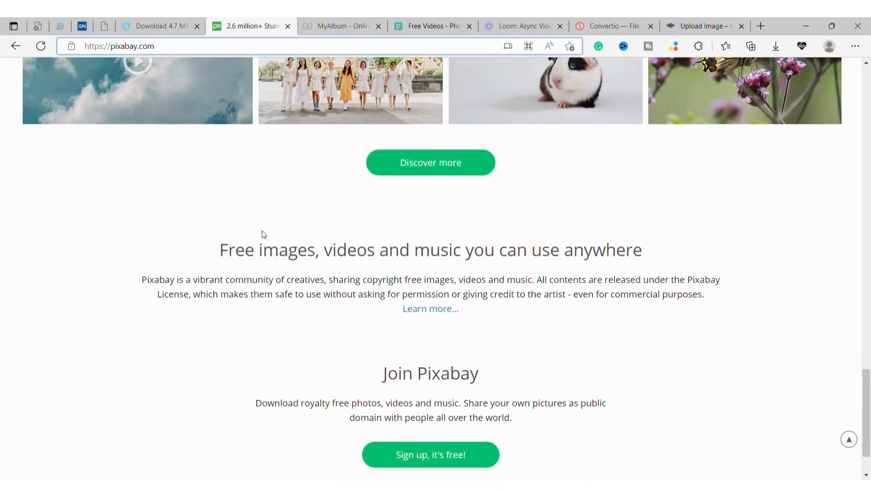
pyautogui.scroll(-3)
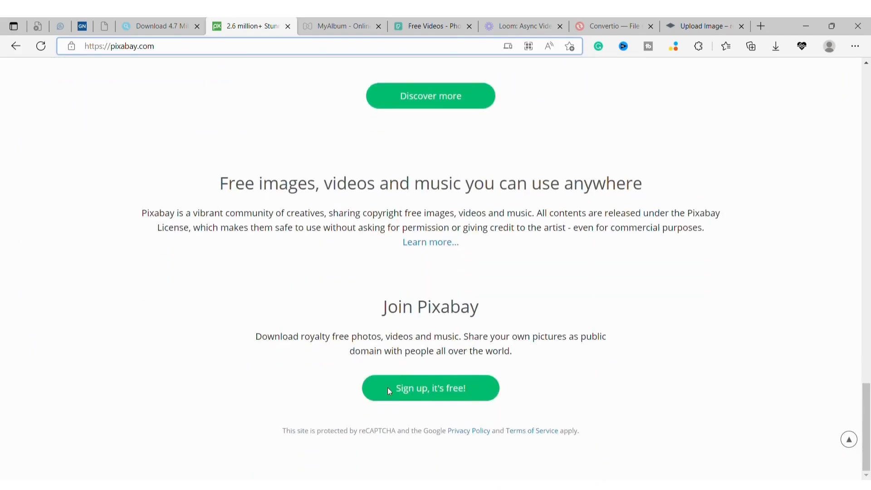
pyautogui.scroll(3)
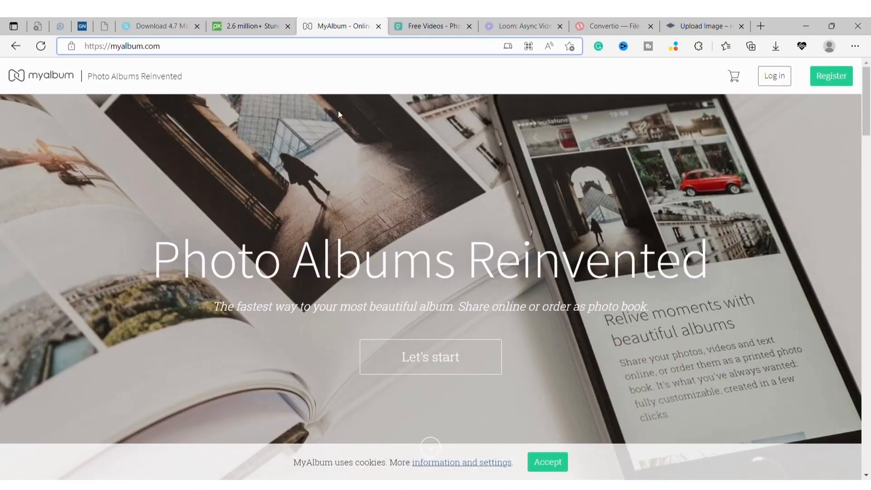
pyautogui.moveTo(430, 357)
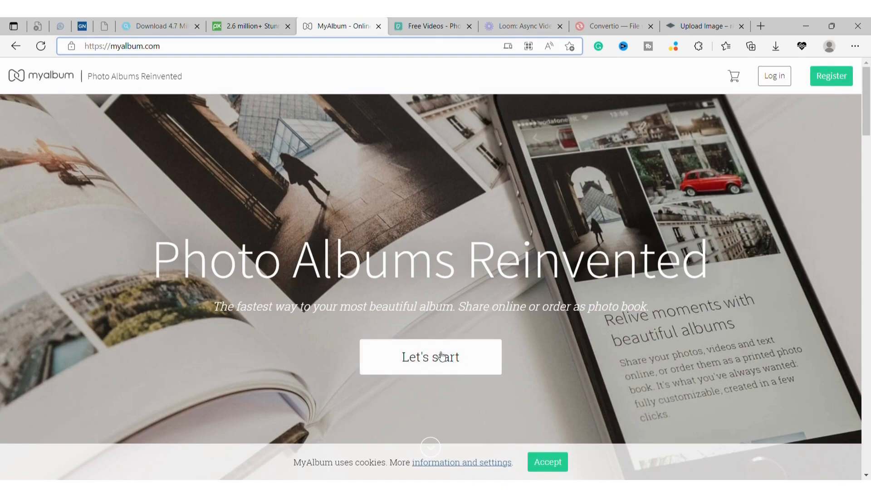
pyautogui.scroll(-3)
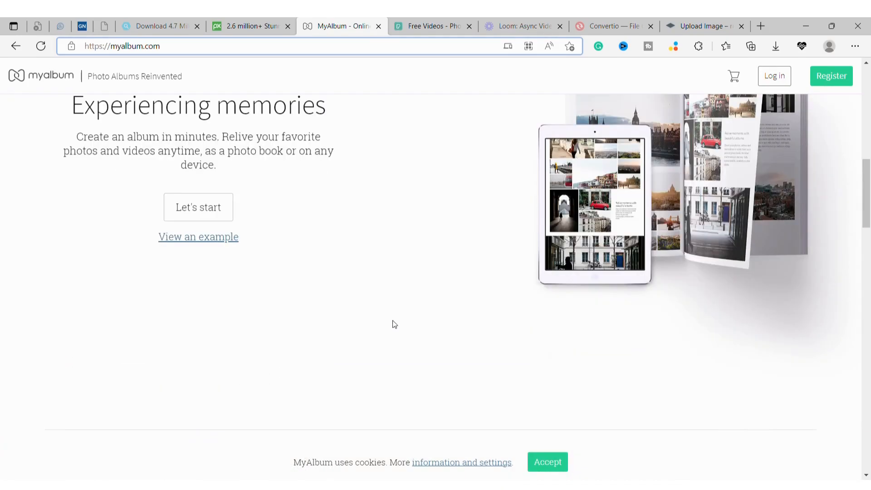
pyautogui.scroll(-3)
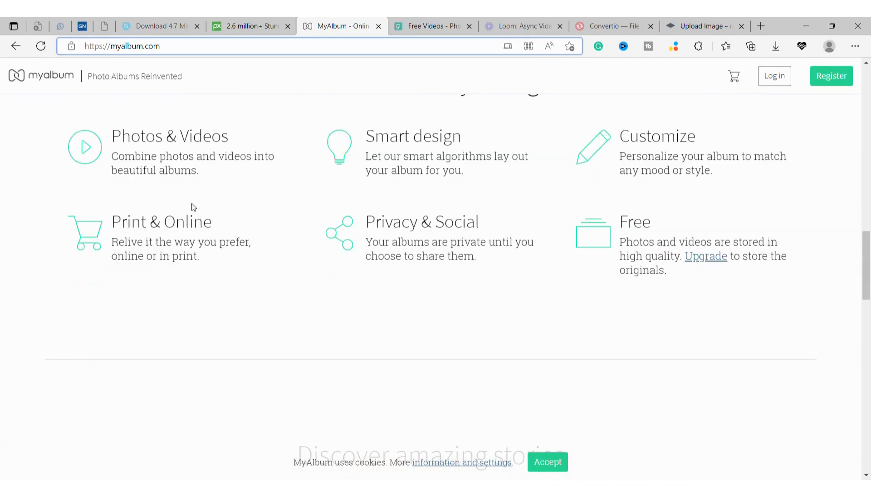
pyautogui.moveTo(312, 188)
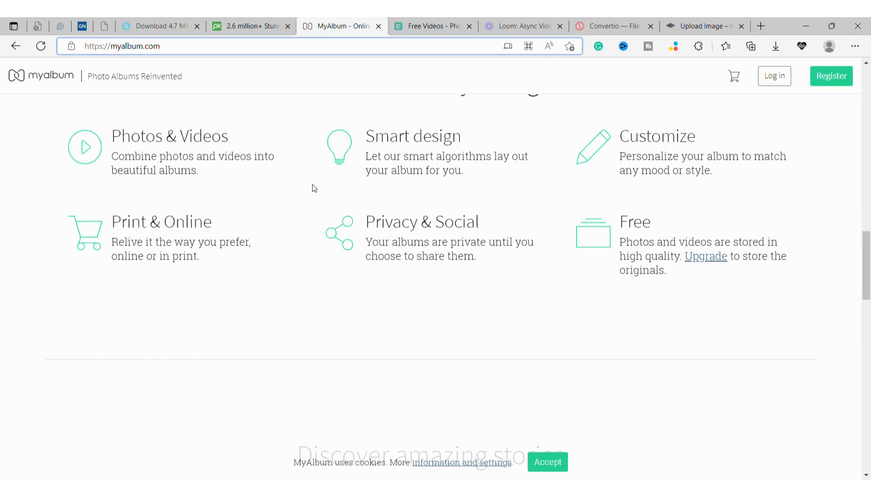
pyautogui.scroll(3)
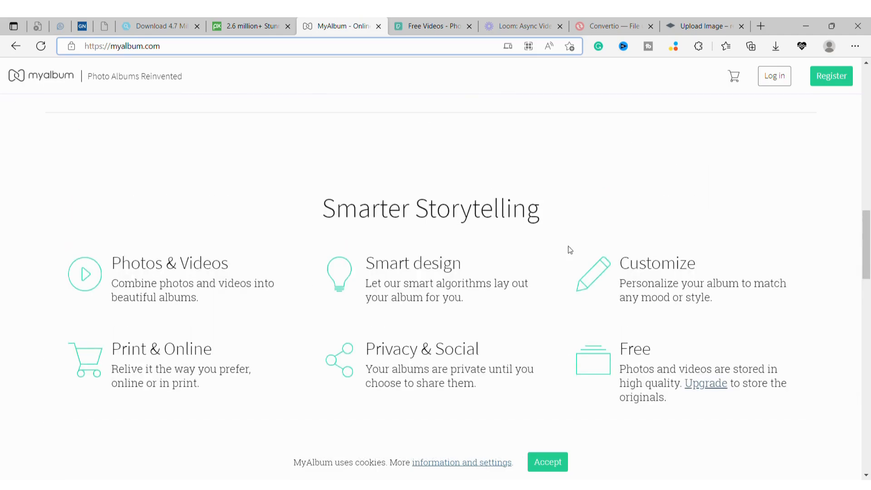
pyautogui.moveTo(332, 338)
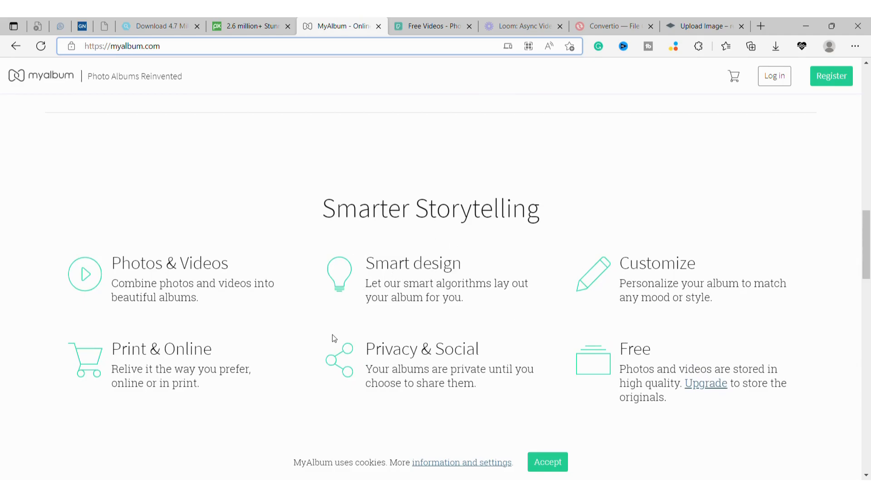
pyautogui.moveTo(387, 369)
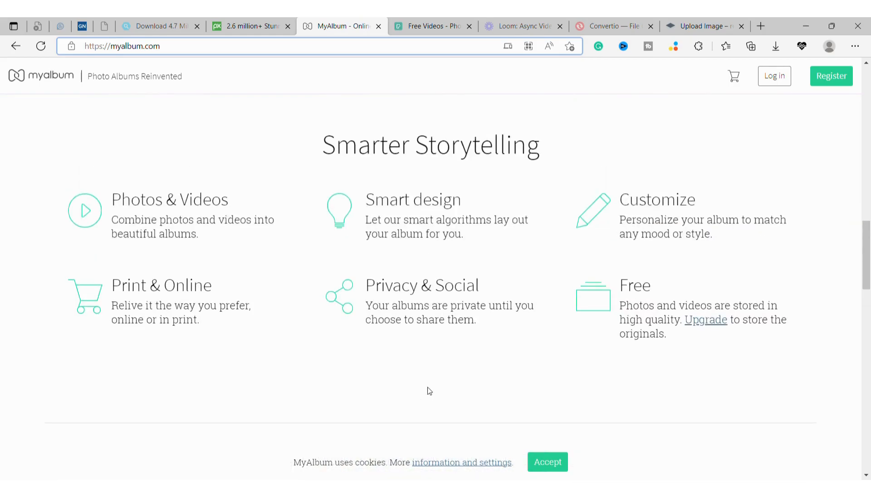
pyautogui.moveTo(183, 302)
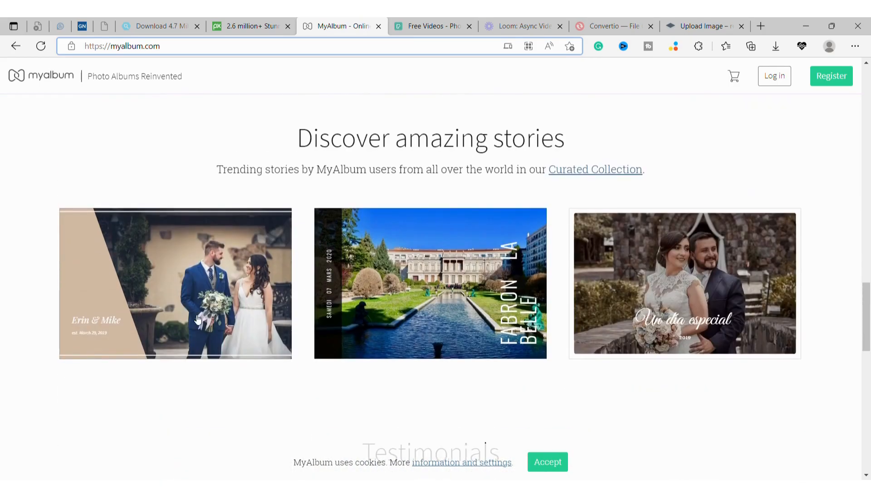
pyautogui.moveTo(623, 294)
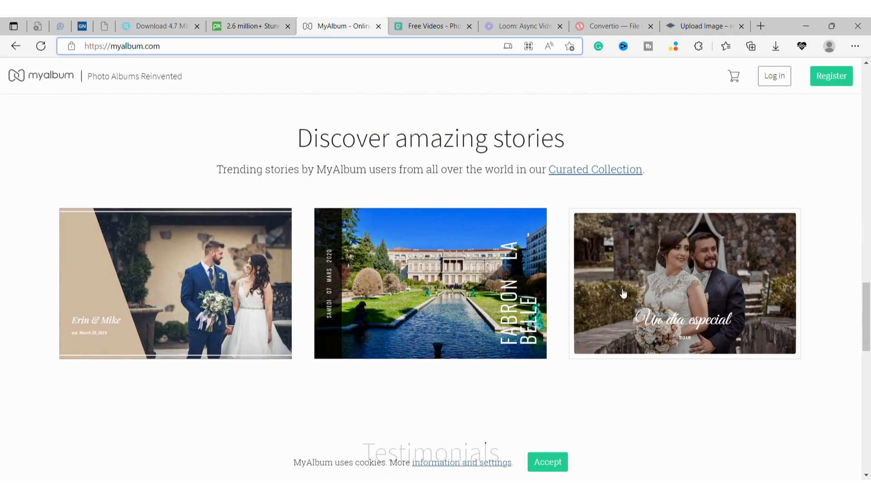
pyautogui.scroll(-3)
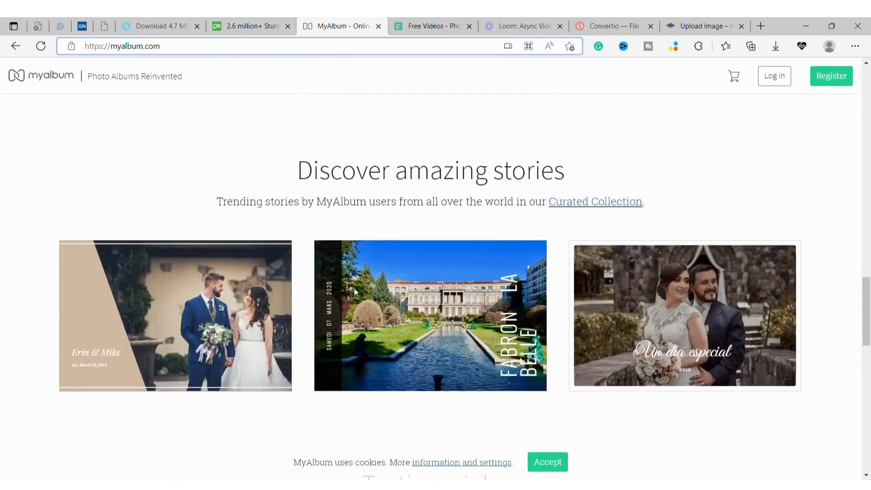
pyautogui.scroll(3)
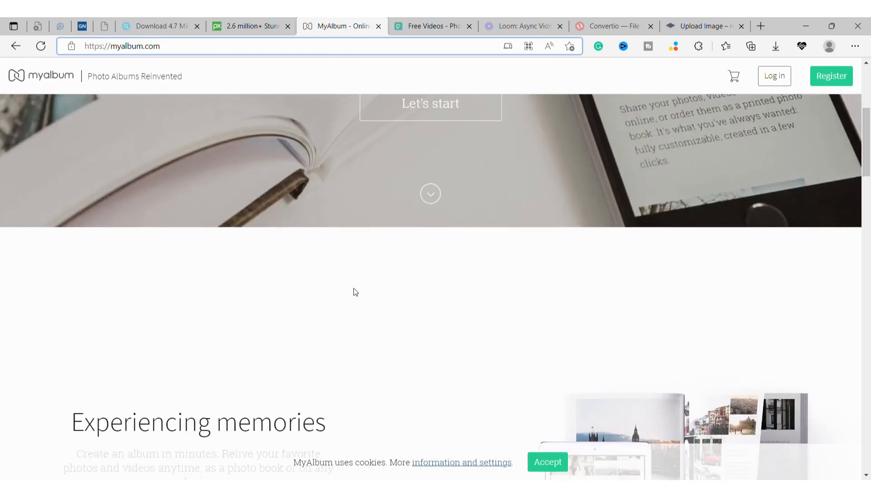
pyautogui.scroll(3)
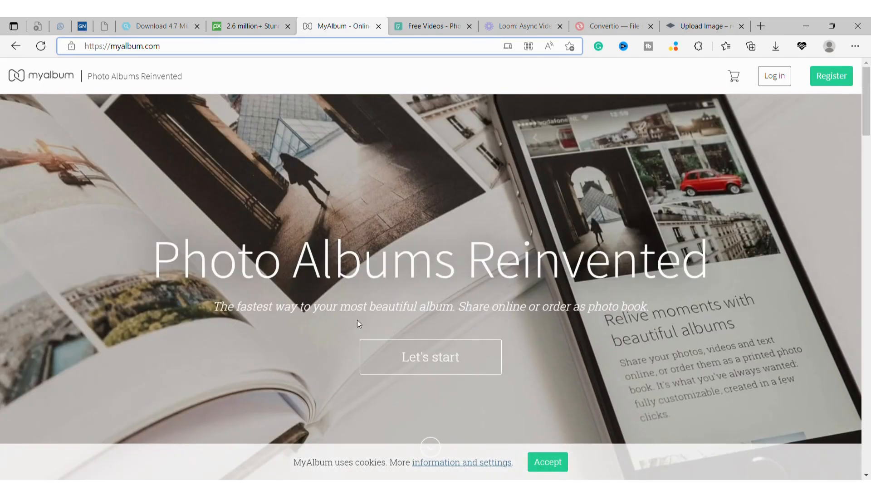
pyautogui.scroll(-3)
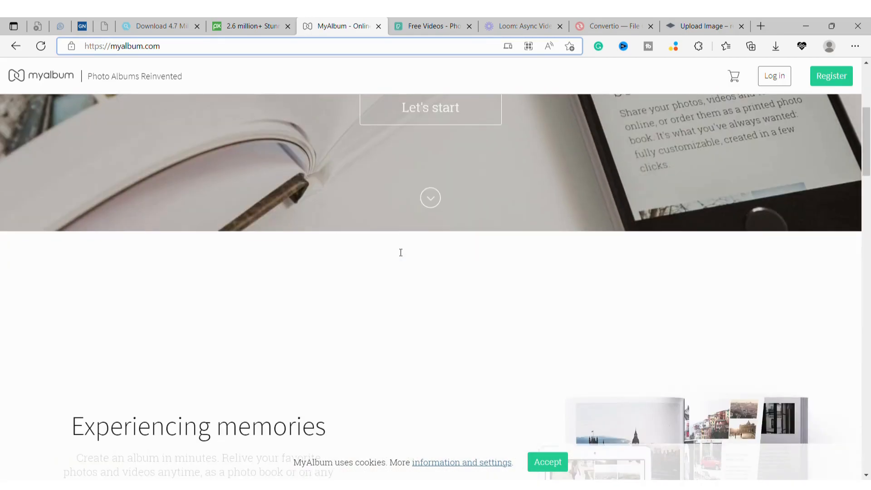
pyautogui.scroll(3)
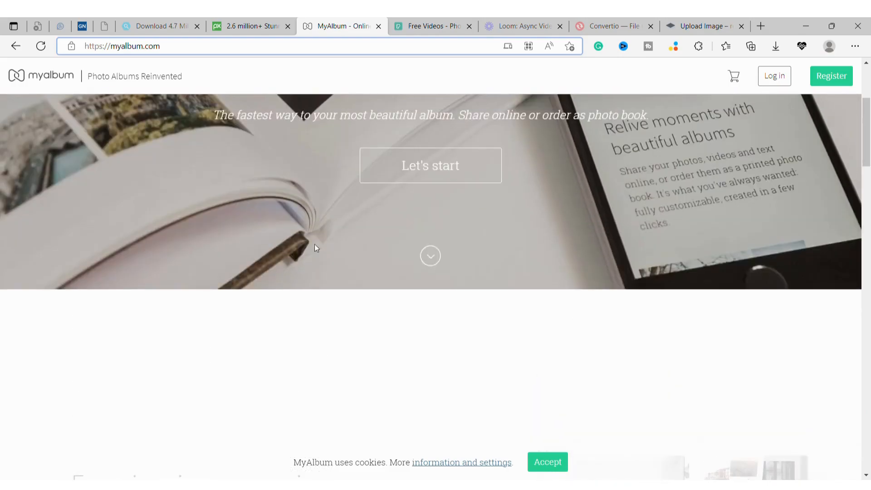
pyautogui.scroll(-3)
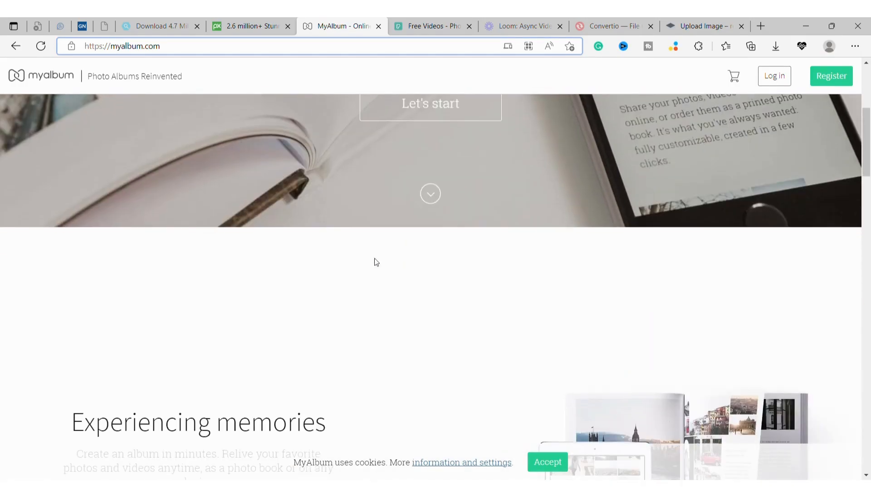
pyautogui.scroll(3)
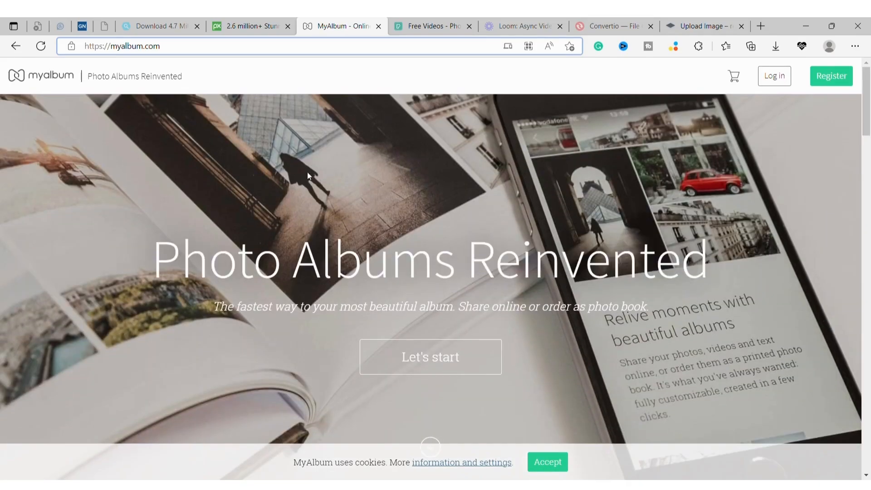
# Browse the Pexels Free Videos profile page and its gallery of 347 items.
pyautogui.click(432, 27)
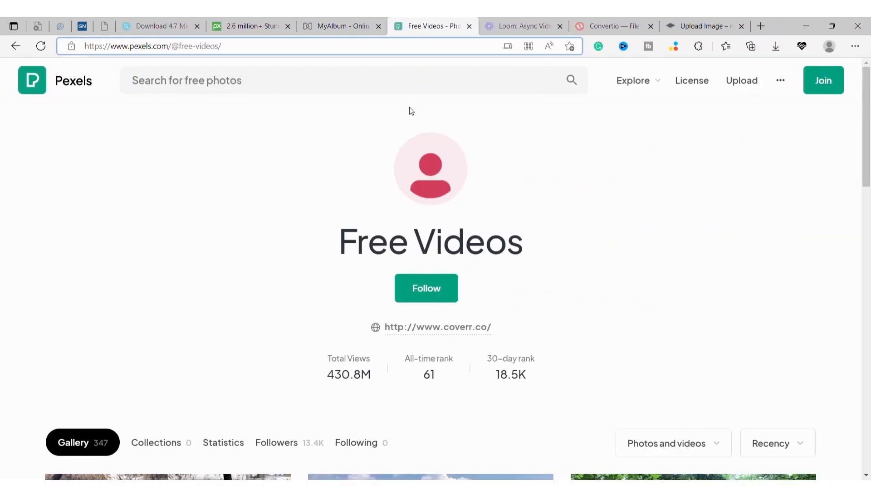
pyautogui.scroll(-3)
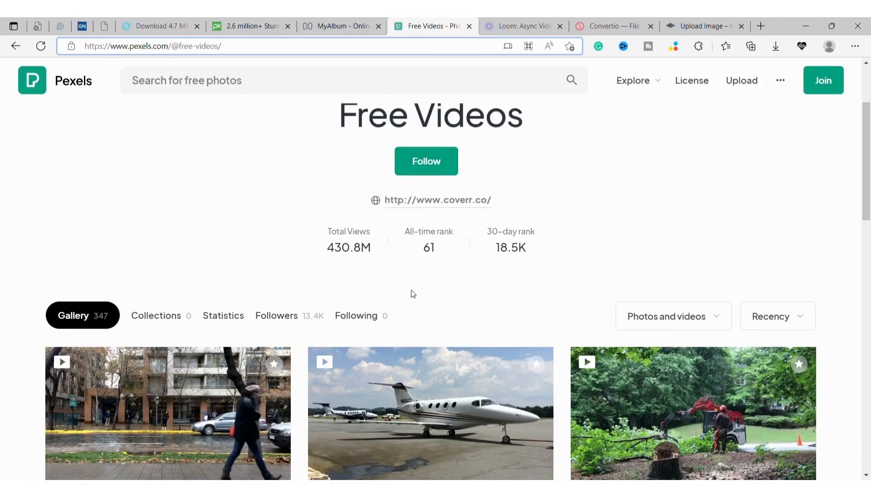
pyautogui.scroll(-3)
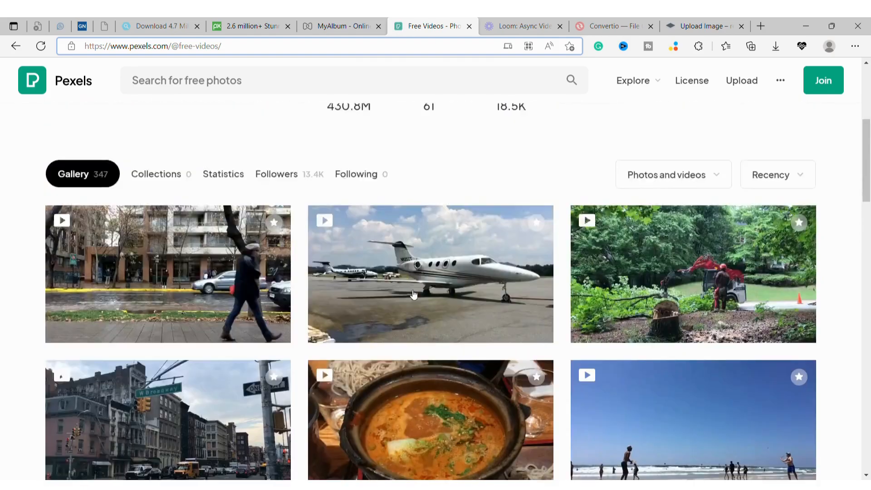
pyautogui.scroll(3)
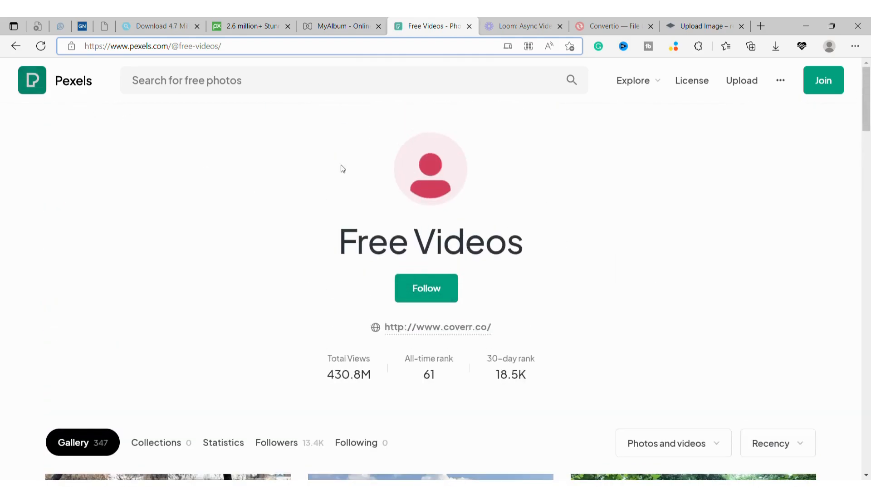
pyautogui.scroll(-3)
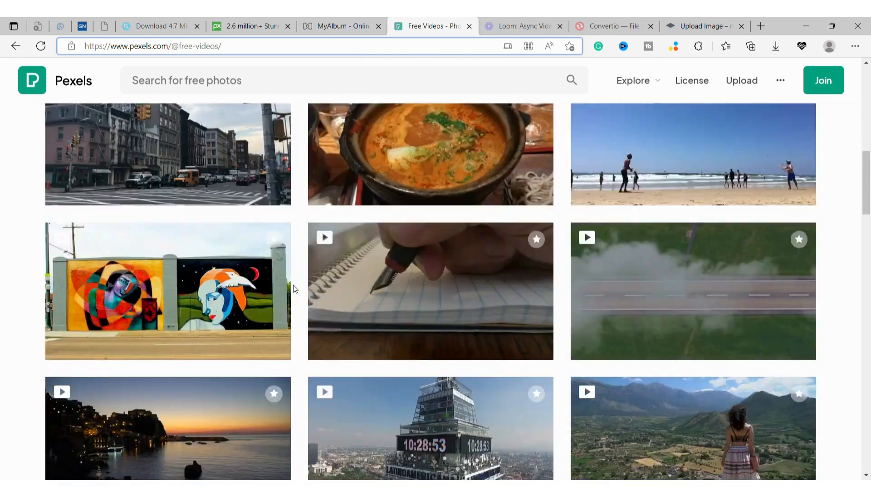
pyautogui.scroll(-3)
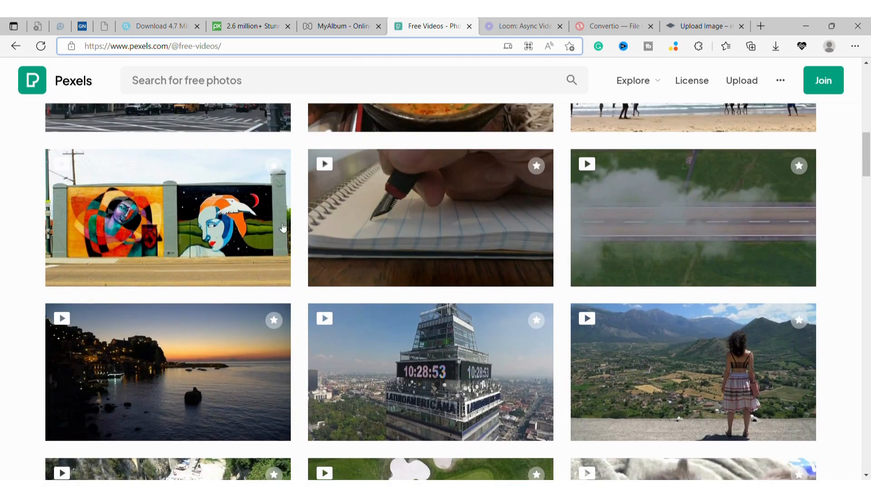
pyautogui.moveTo(208, 219)
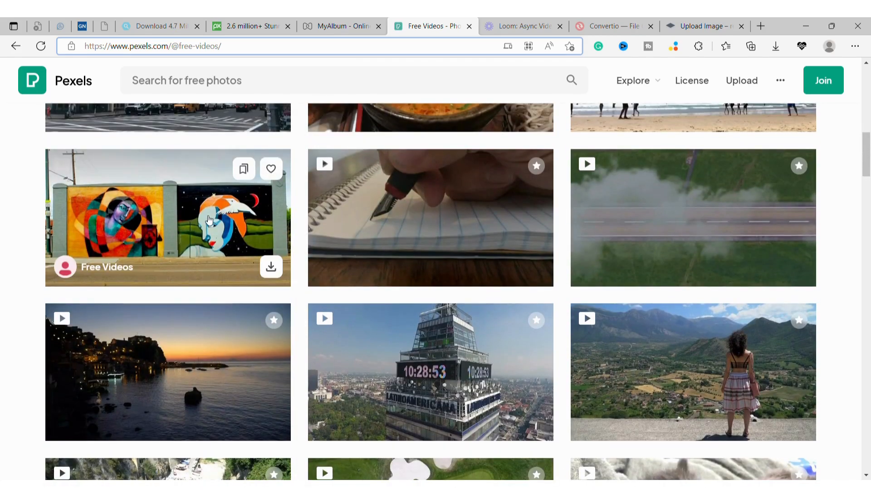
pyautogui.scroll(3)
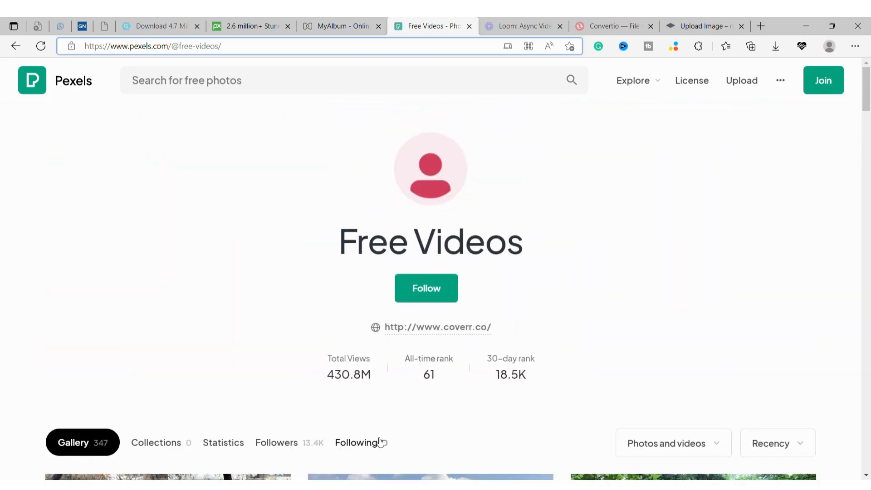
pyautogui.scroll(-3)
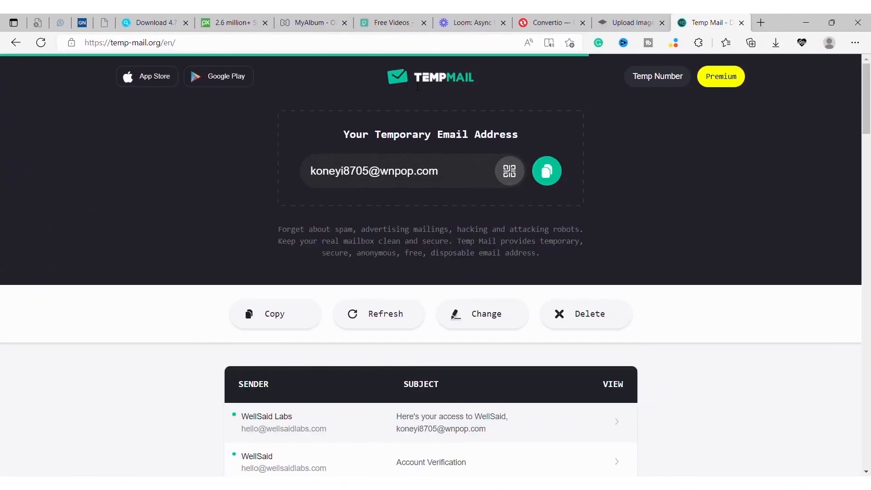
pyautogui.moveTo(353, 91)
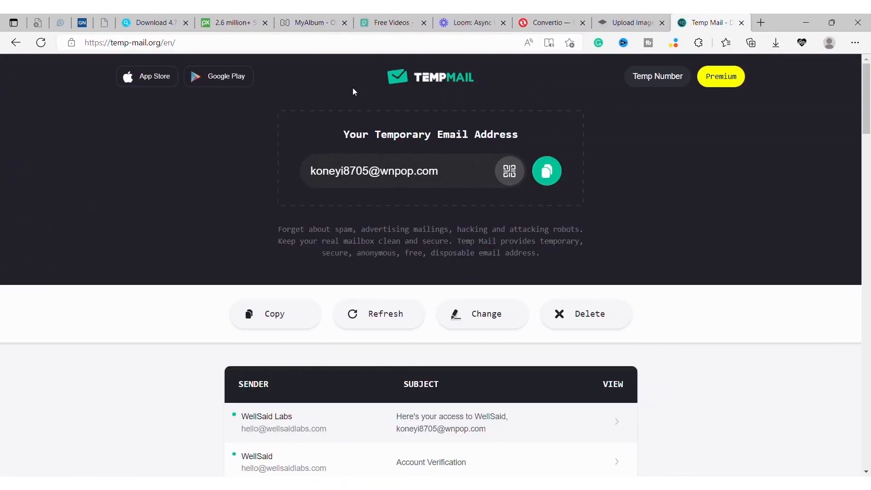
pyautogui.moveTo(312, 202)
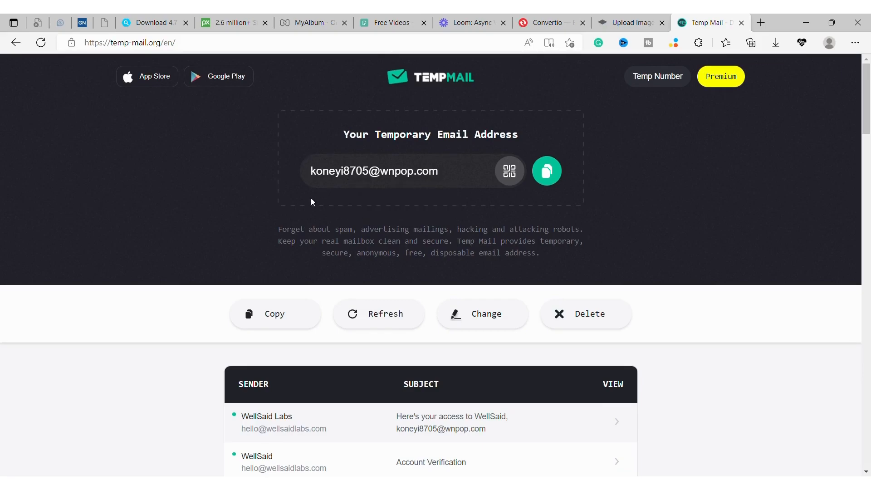
pyautogui.moveTo(538, 219)
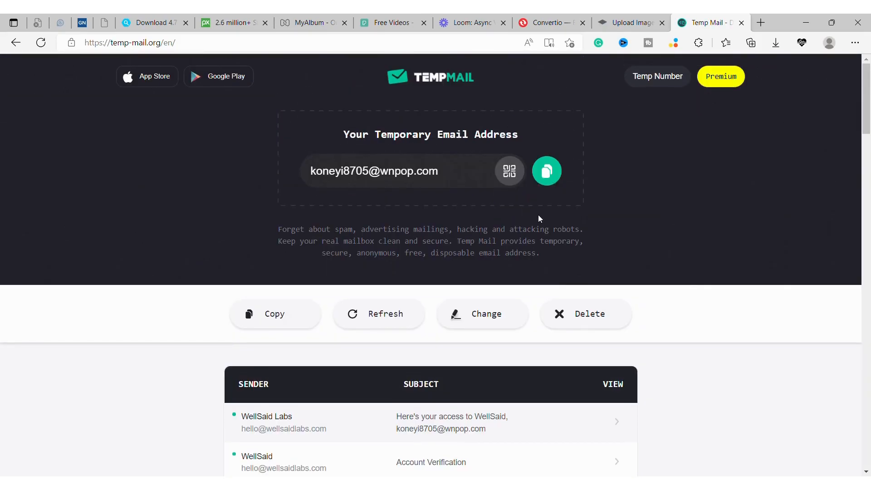
pyautogui.moveTo(479, 373)
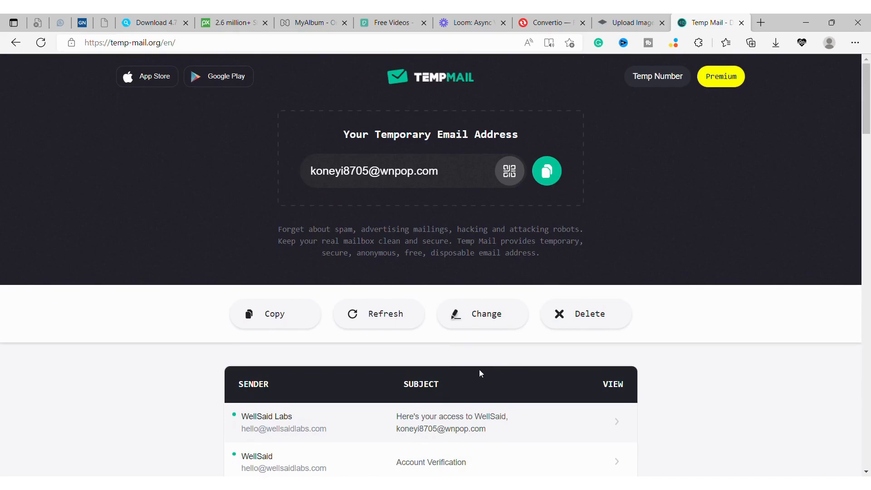
# Scroll through Temp Mail's articles below the inbox, return to the top, then bring up the Loom site.
pyautogui.scroll(-3)
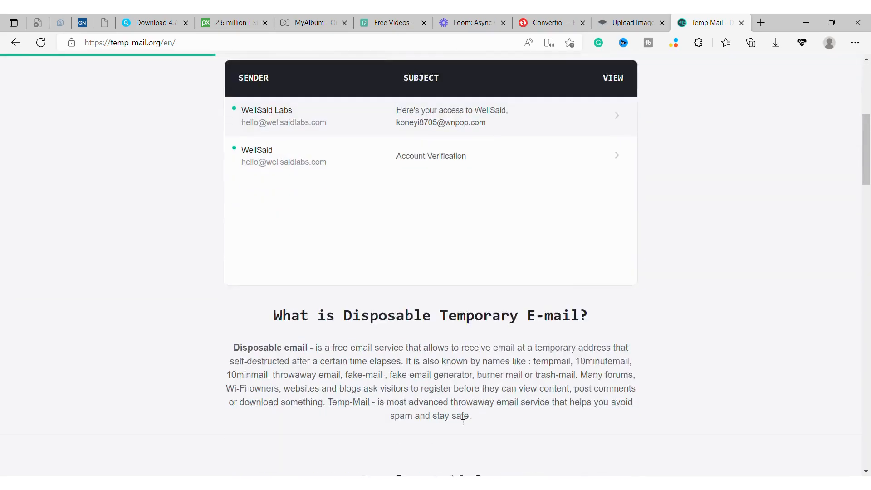
pyautogui.scroll(-3)
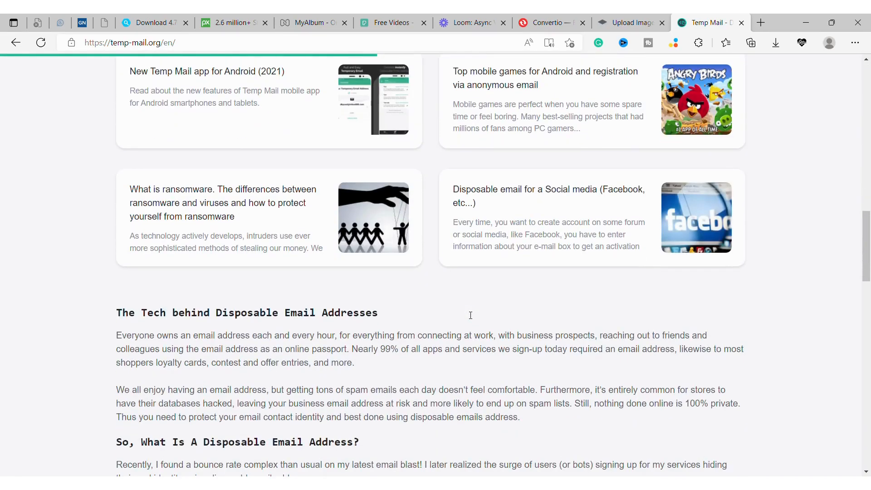
pyautogui.scroll(3)
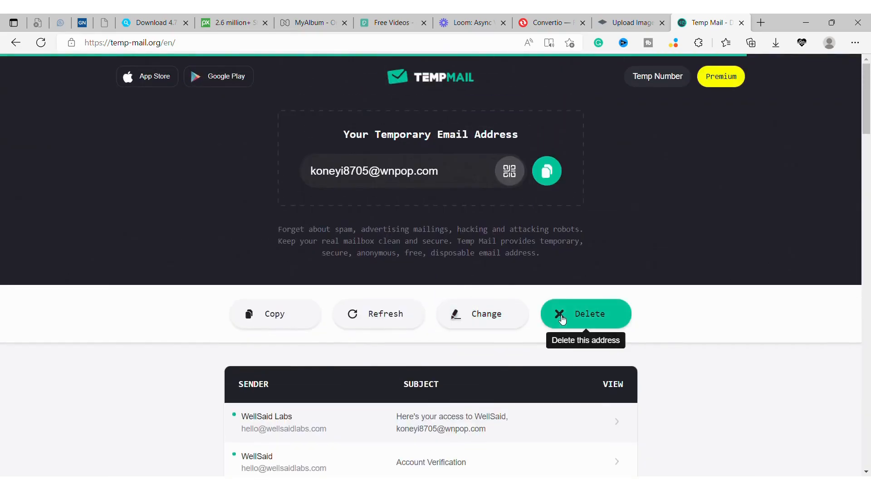
pyautogui.moveTo(538, 214)
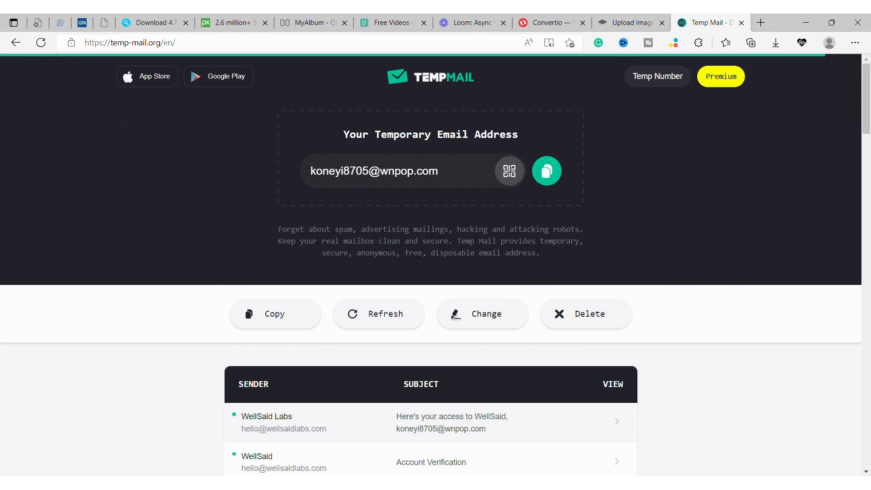
pyautogui.moveTo(512, 220)
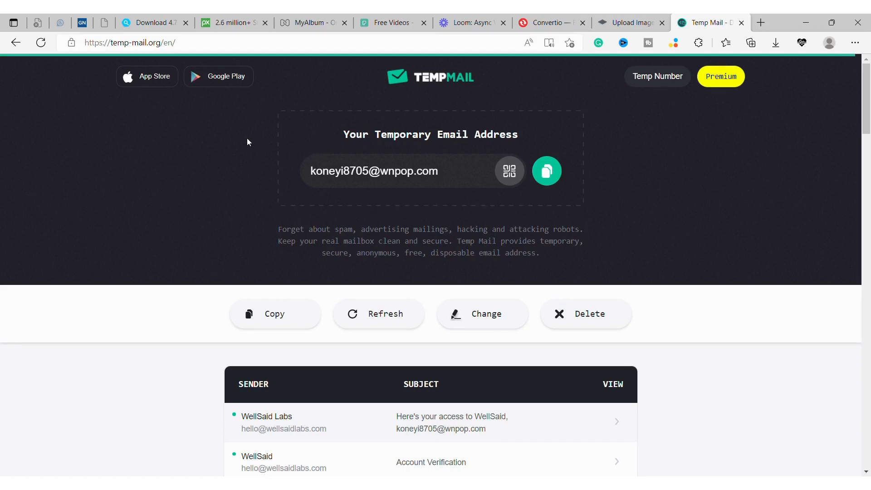
pyautogui.moveTo(523, 261)
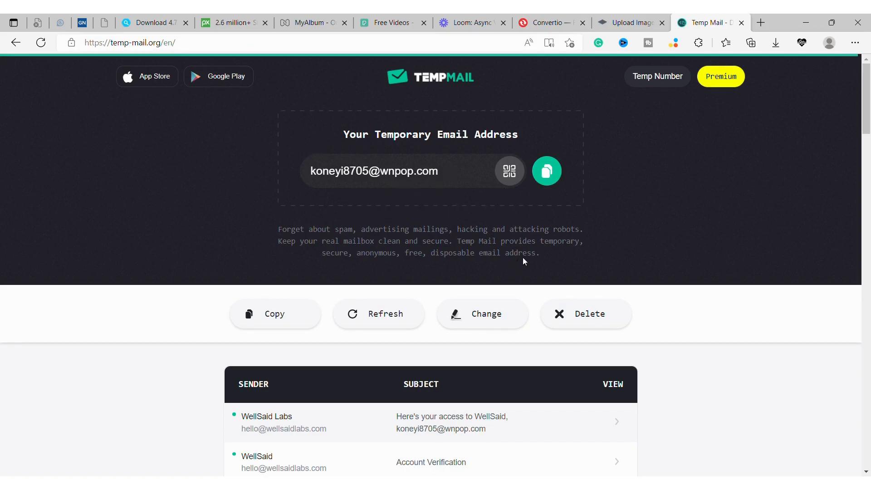
pyautogui.click(472, 22)
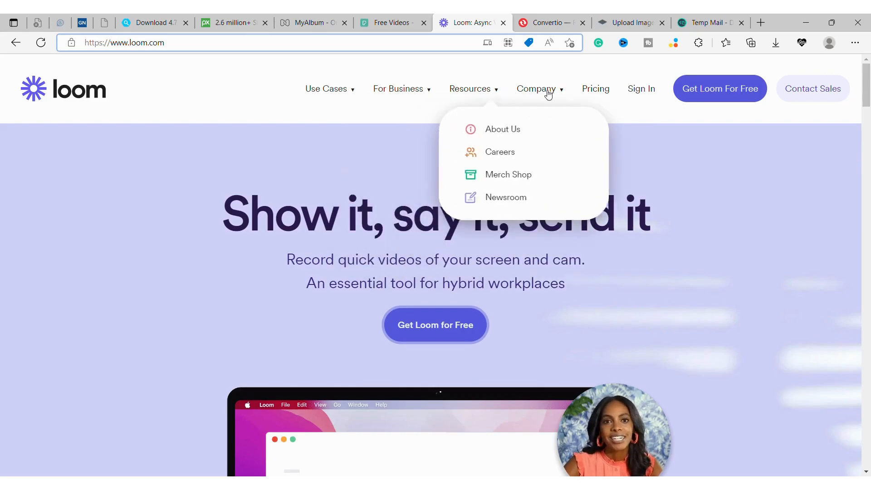
# Scroll Loom's homepage through its demo, customer logos and how-it-works sections, then bring up Convertio.
pyautogui.scroll(-3)
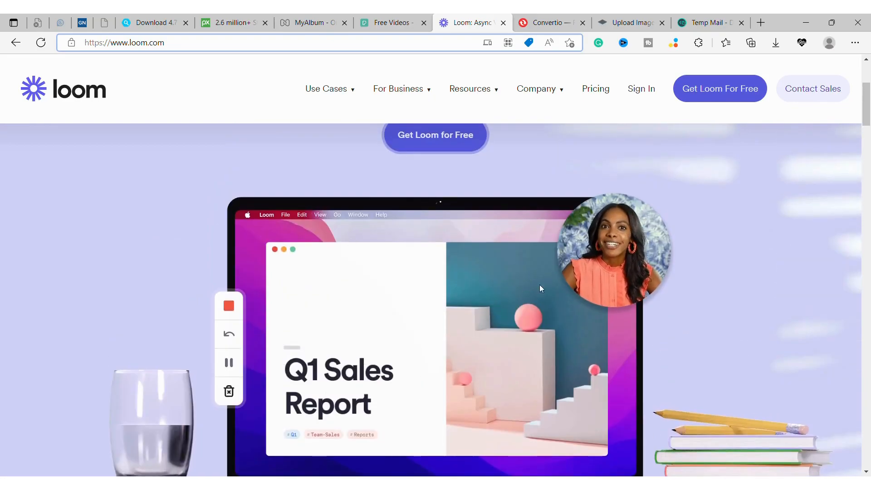
pyautogui.moveTo(413, 290)
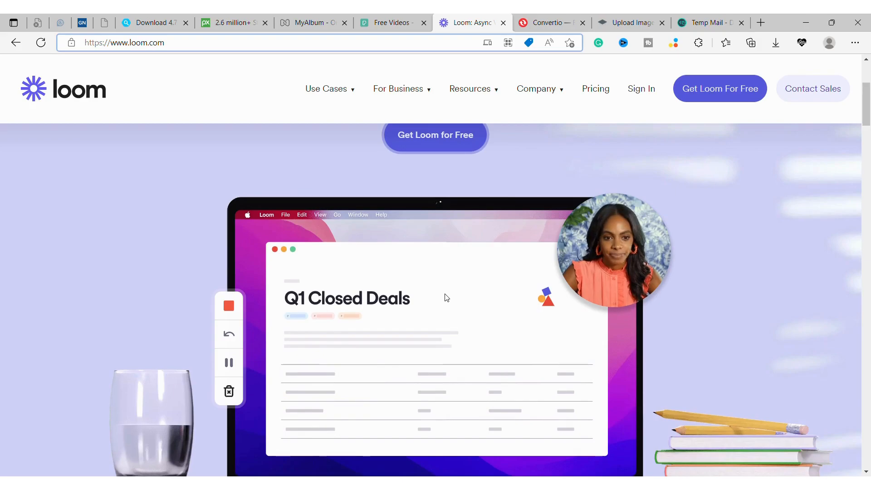
pyautogui.scroll(-3)
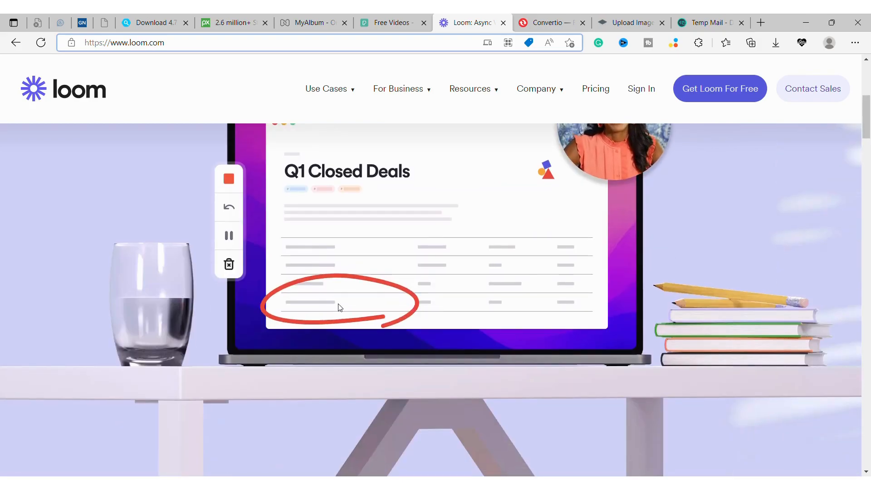
pyautogui.scroll(-3)
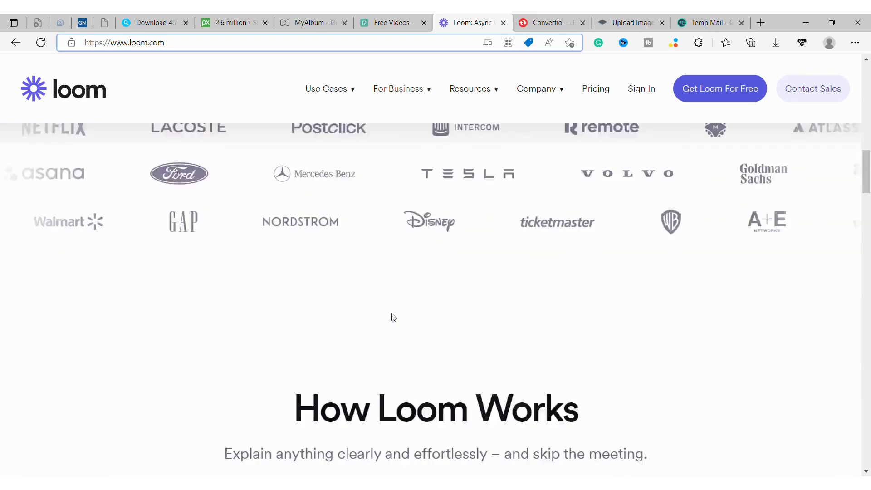
pyautogui.scroll(-3)
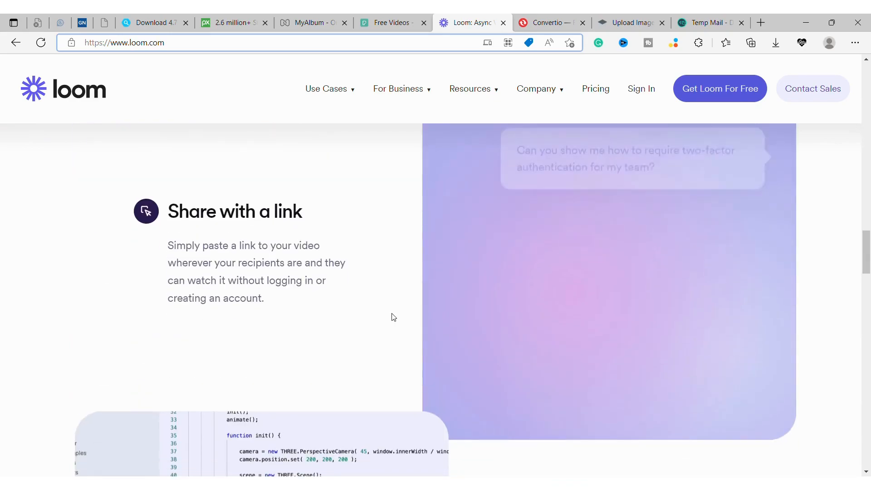
pyautogui.scroll(-3)
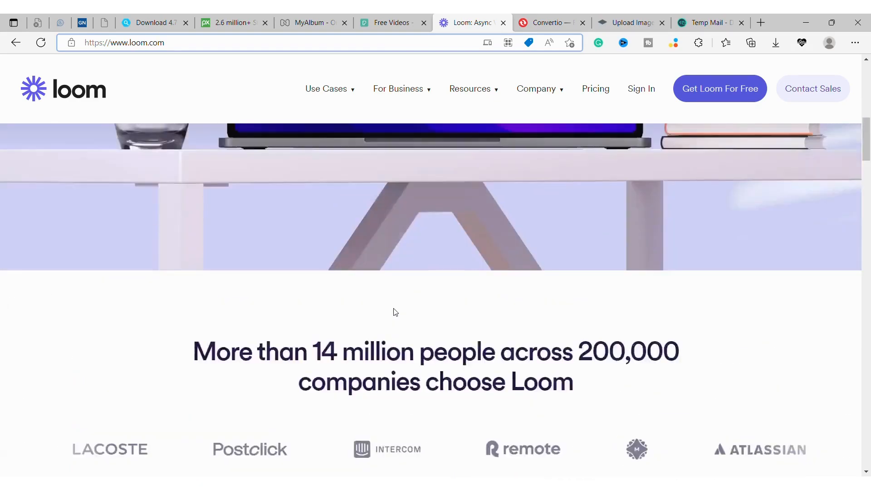
pyautogui.click(549, 23)
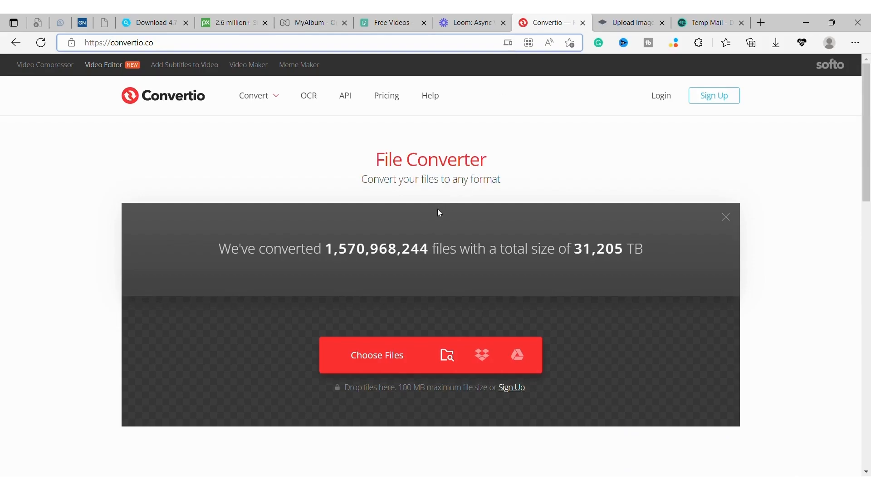
pyautogui.moveTo(117, 122)
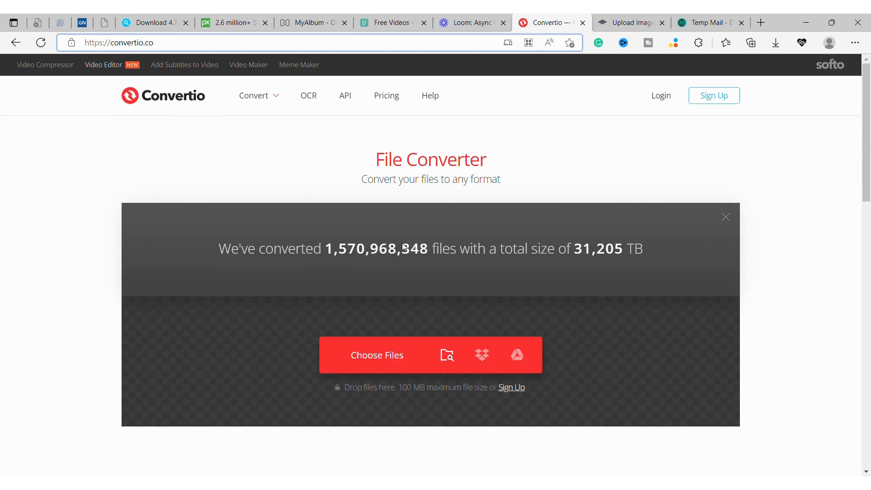
pyautogui.scroll(-3)
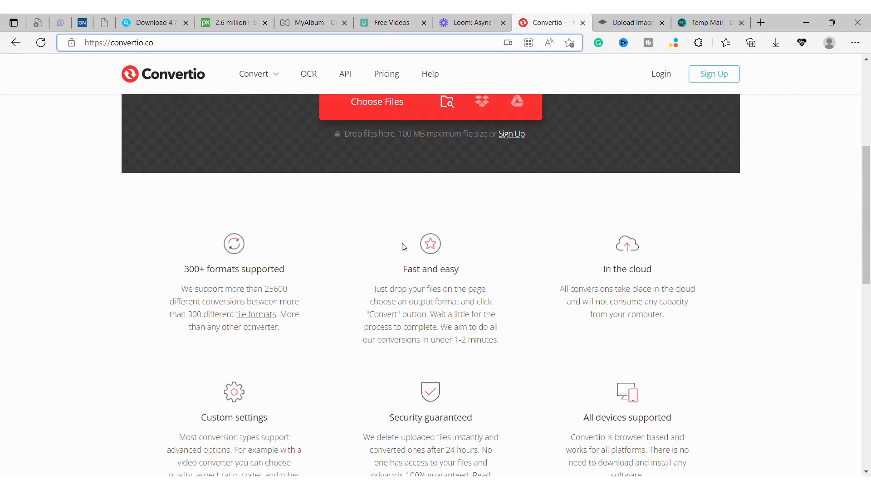
pyautogui.scroll(-3)
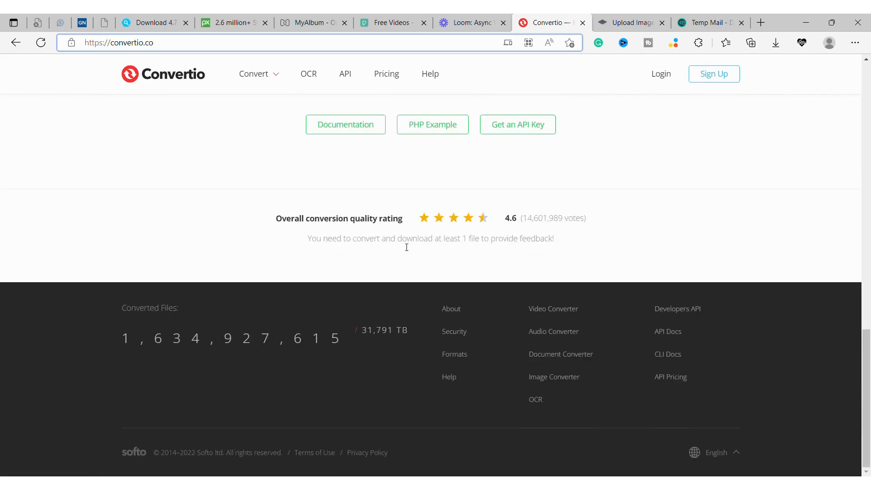
pyautogui.scroll(3)
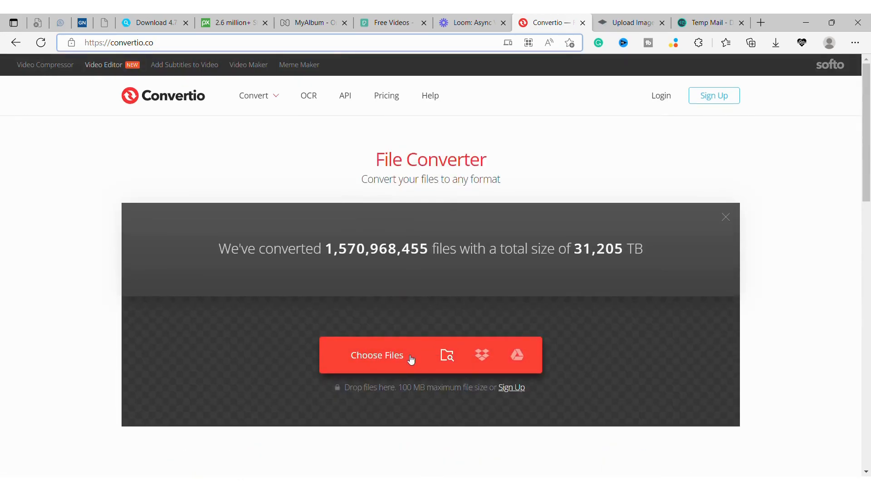
pyautogui.moveTo(516, 355)
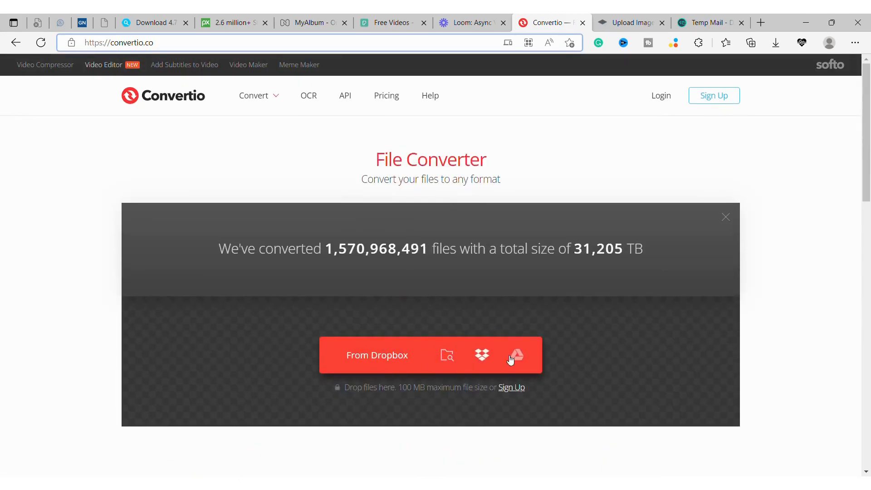
pyautogui.moveTo(447, 356)
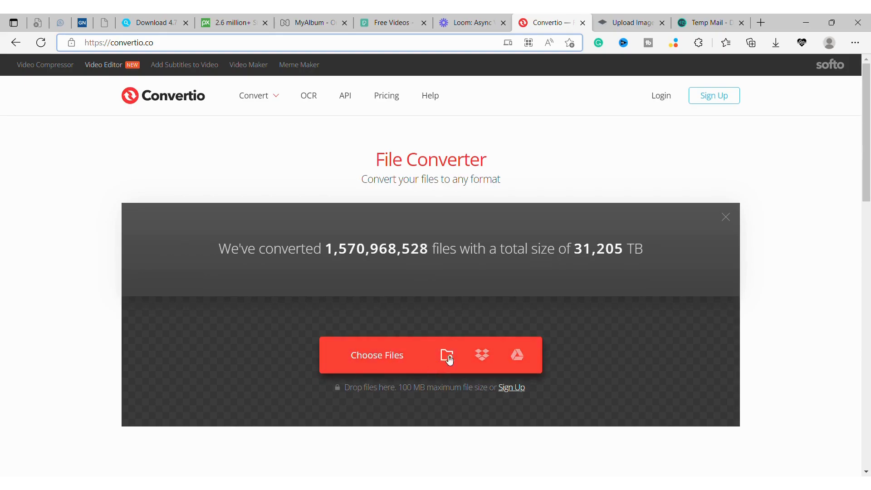
pyautogui.scroll(-3)
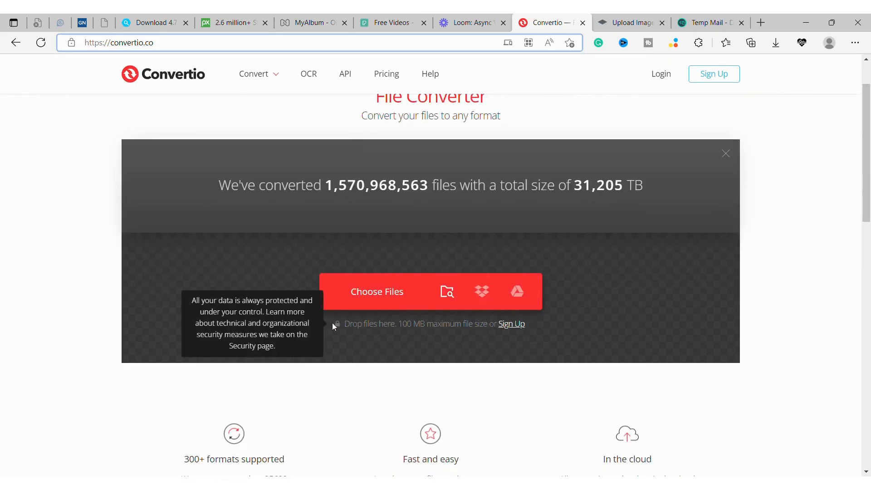
pyautogui.scroll(3)
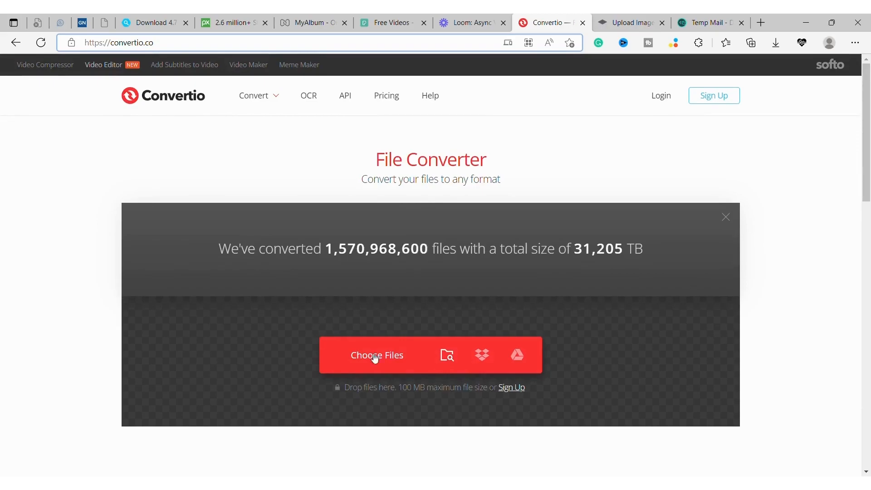